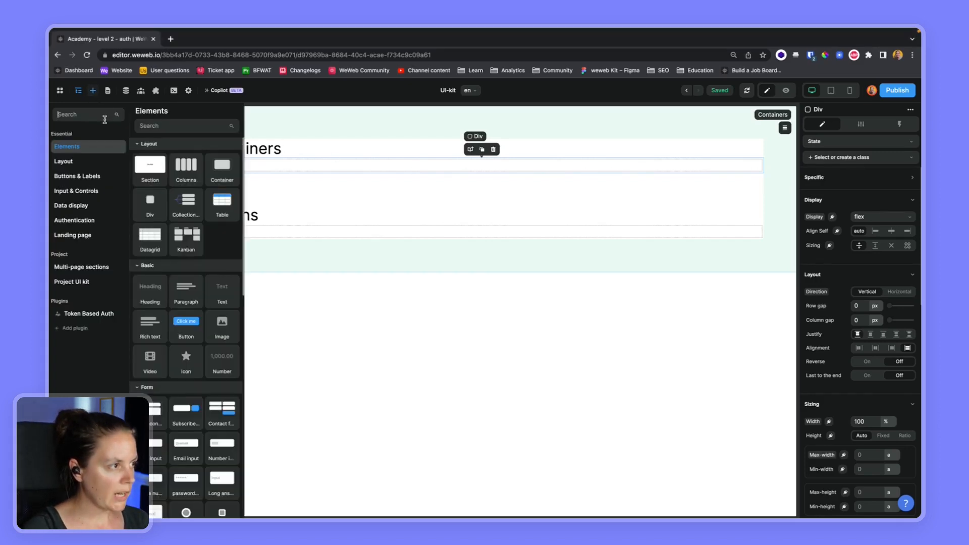
Add a Container to the Containers div with 940 px max width, padding and light blue background
text(con)
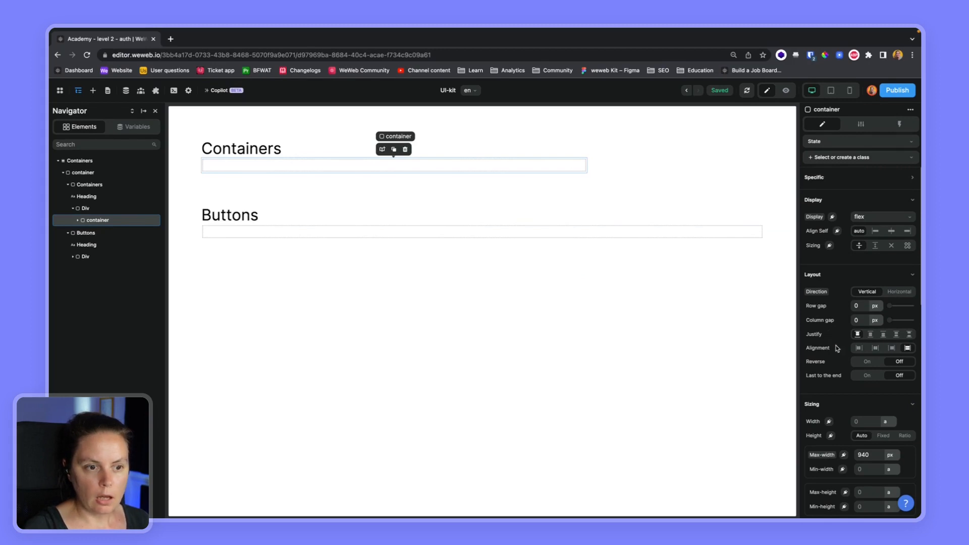
scroll(down, 3)
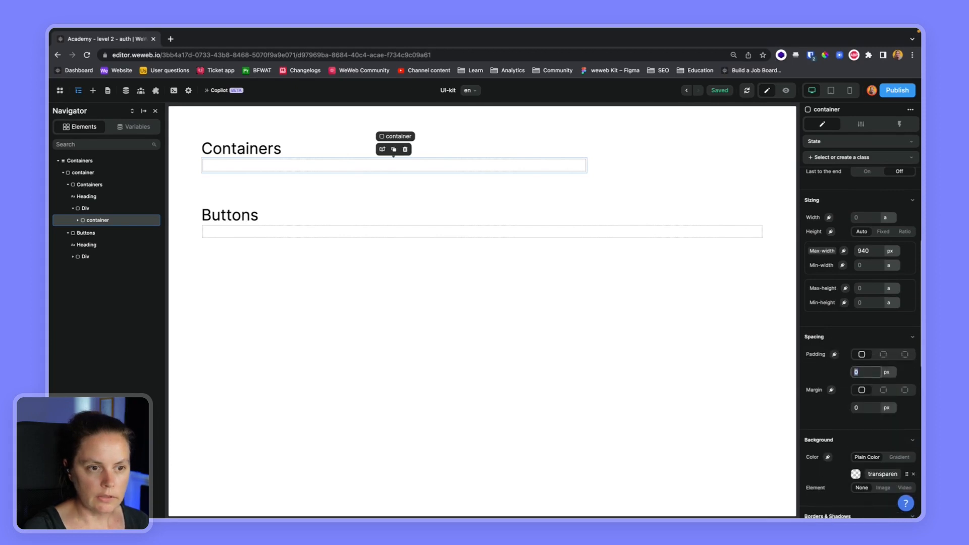
text(40)
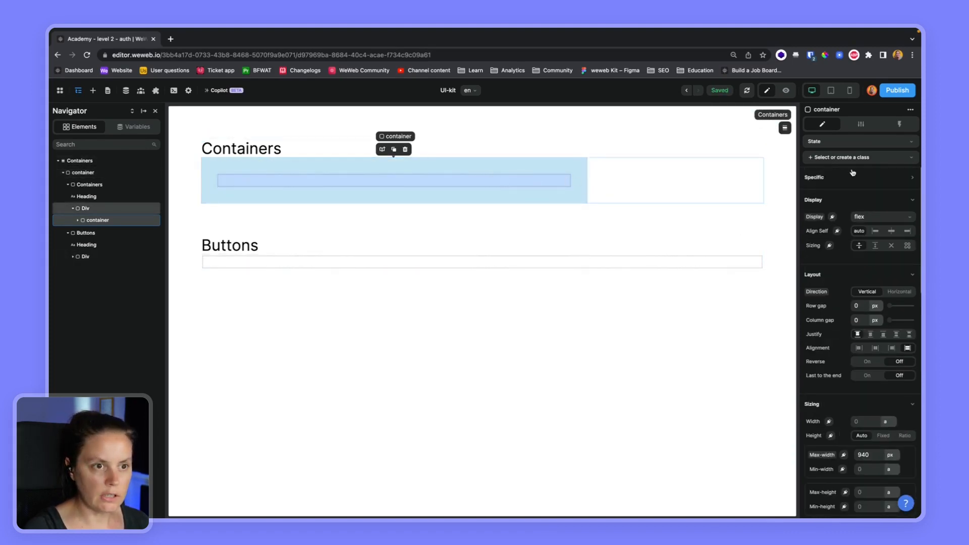
Create a class named 'container' from the container's current styles and apply it
click(845, 157)
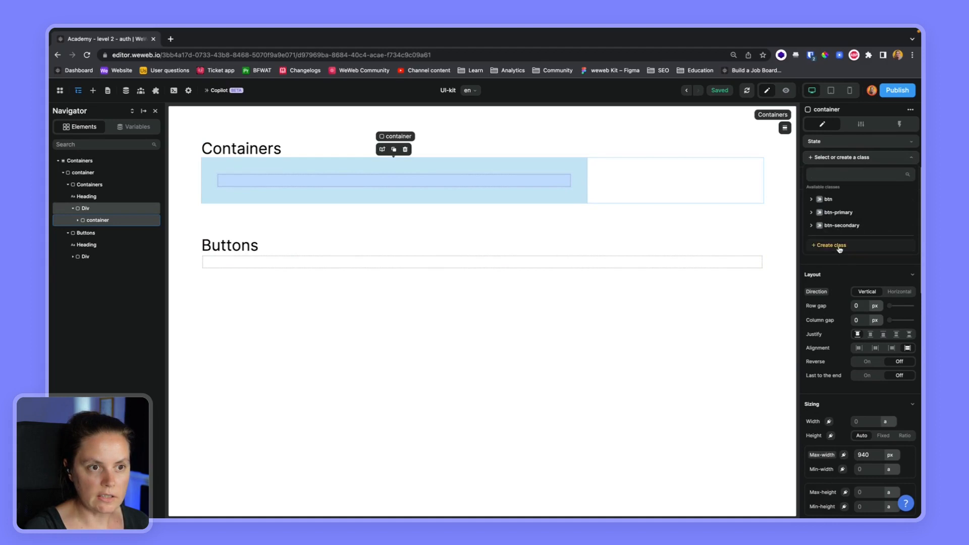
click(828, 245)
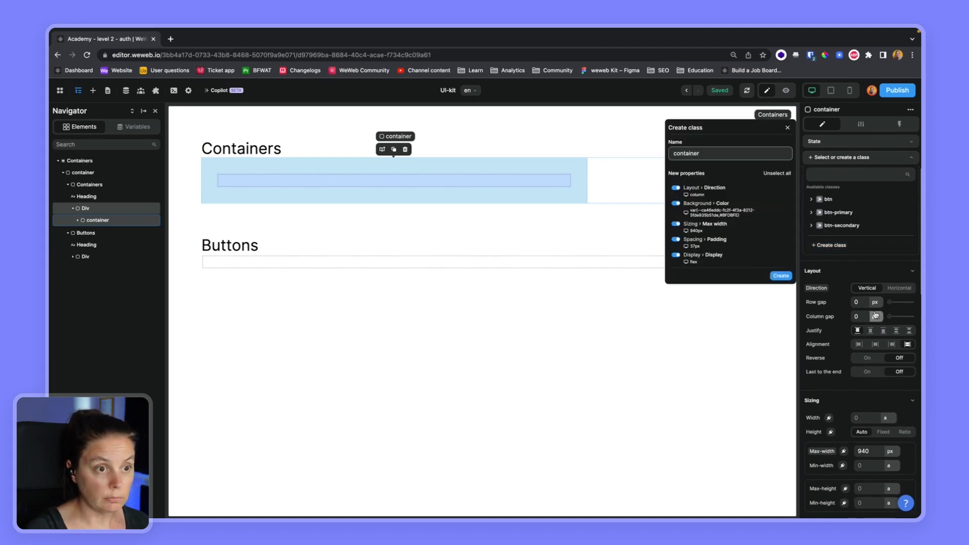
click(779, 275)
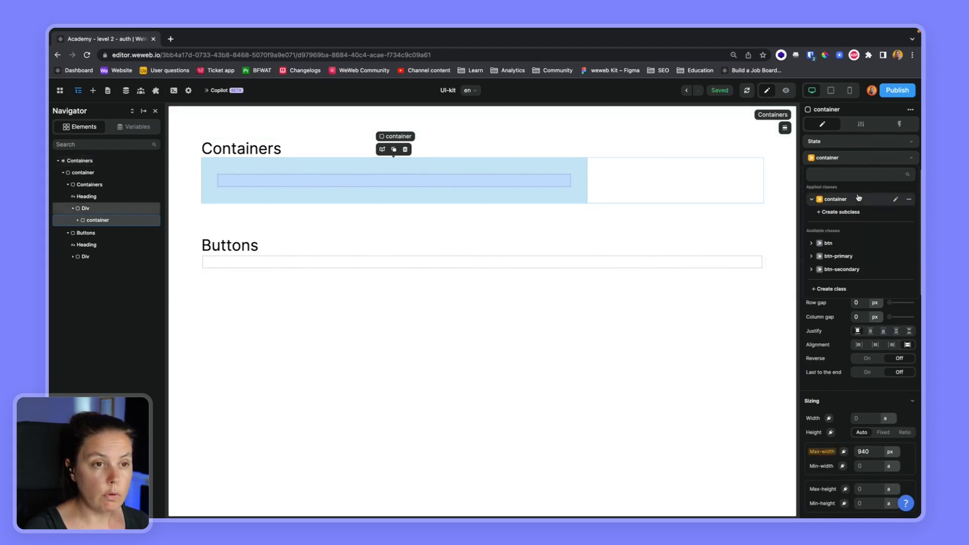
click(894, 199)
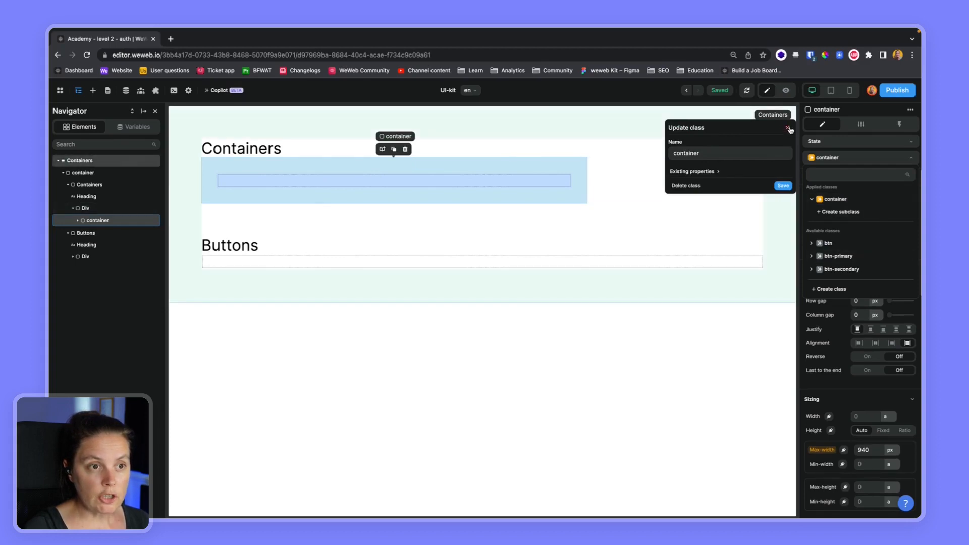
click(789, 128)
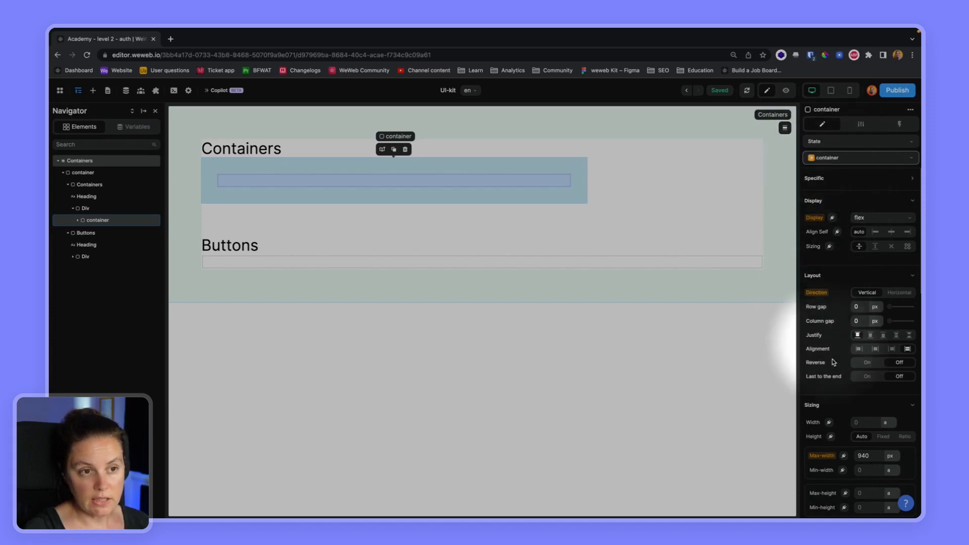
Change the container class padding from 37 px to 20 px and save the class
scroll(down, 3)
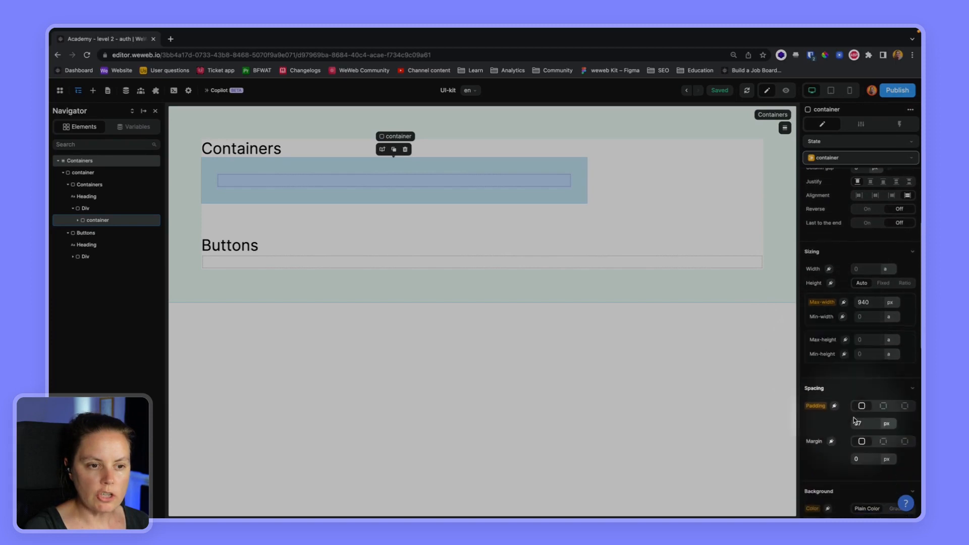
text(20)
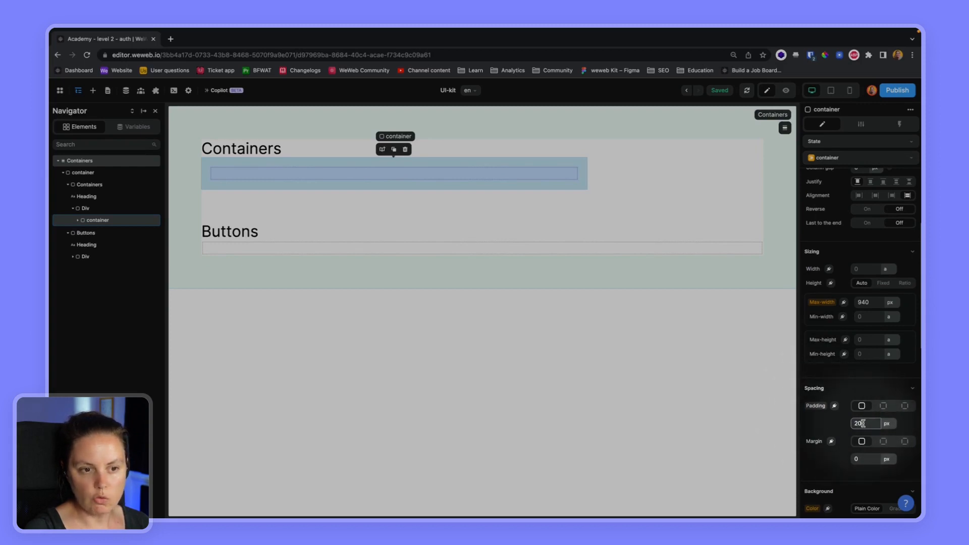
click(864, 423)
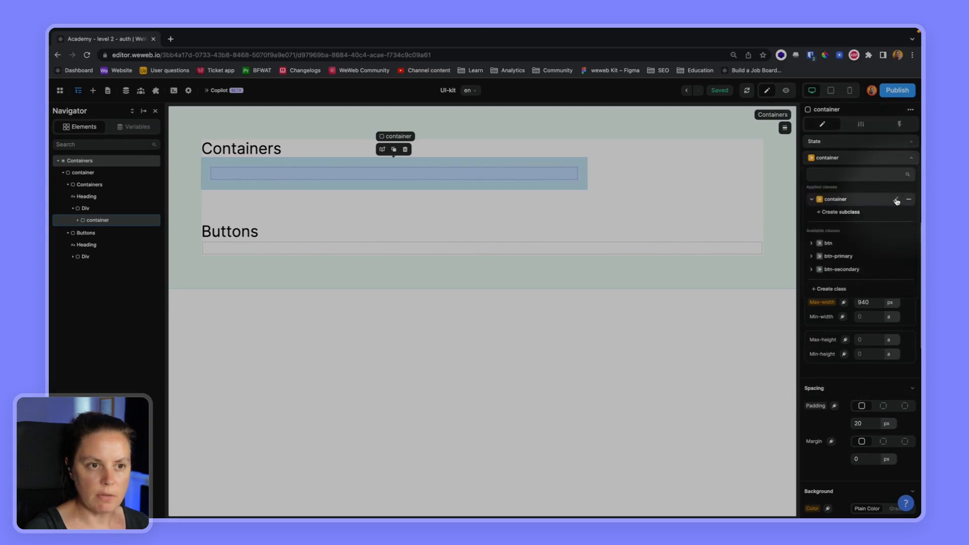
click(896, 199)
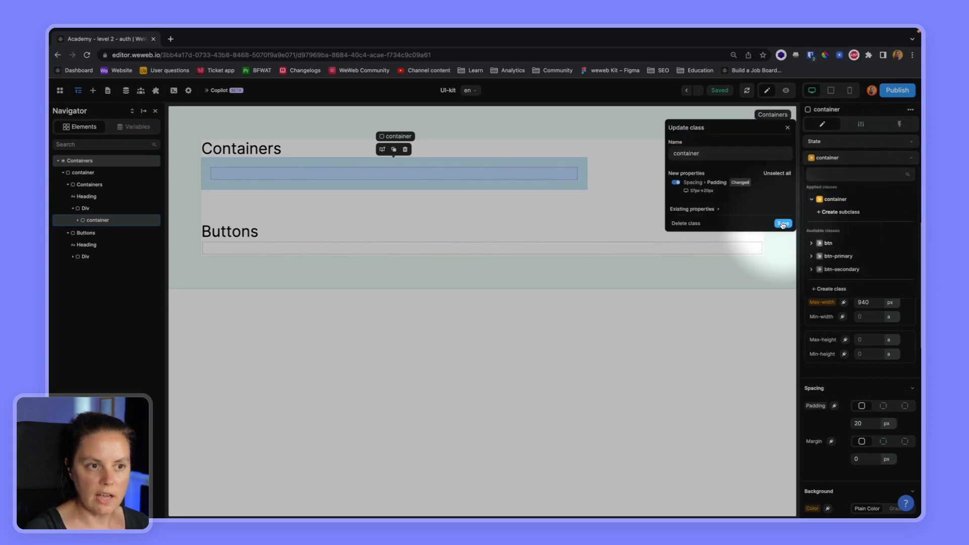
click(782, 223)
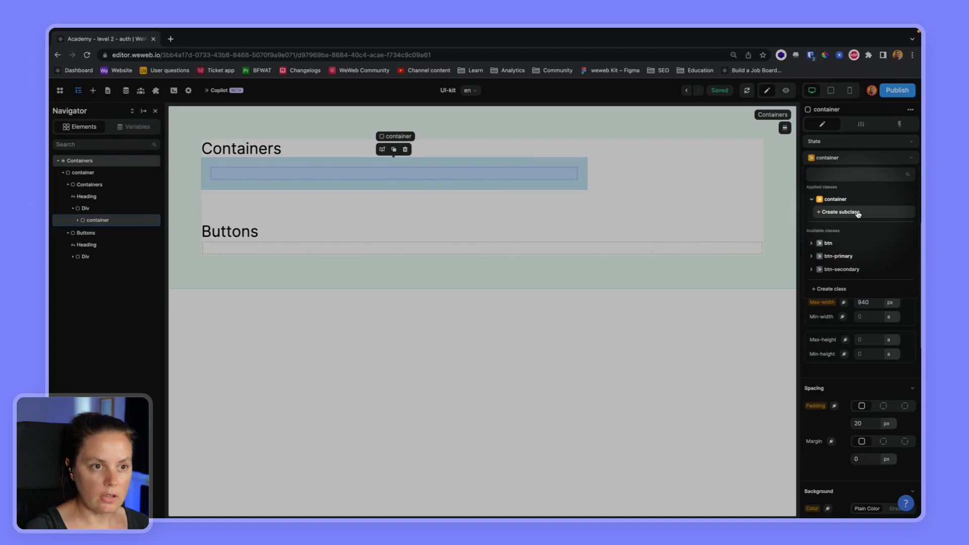
Create a 'container-large' subclass of container with a 1300 px max width
click(839, 212)
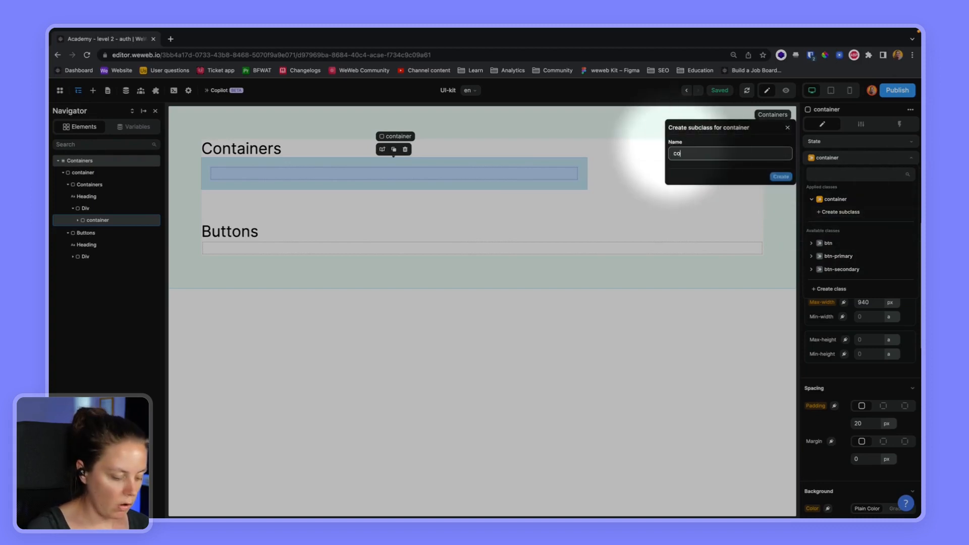
text(container-large)
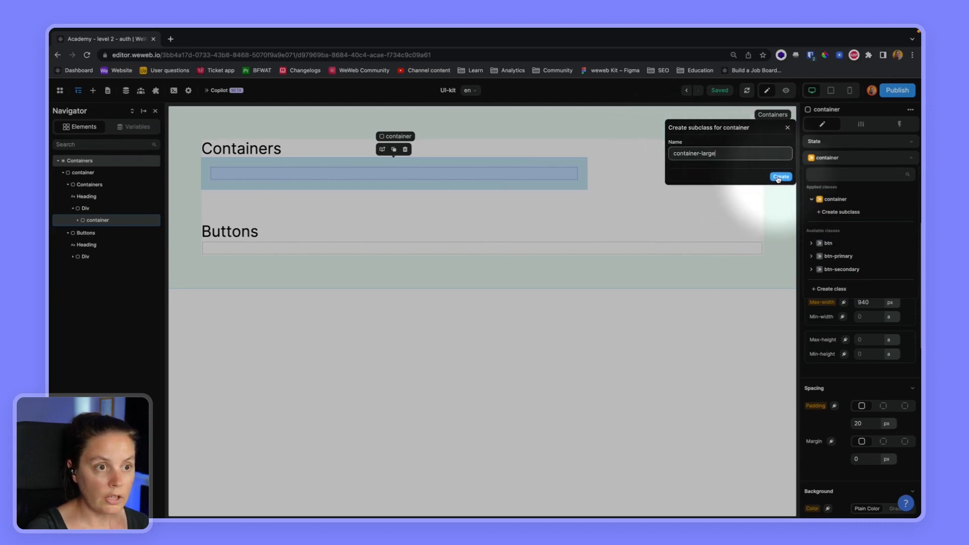
click(780, 177)
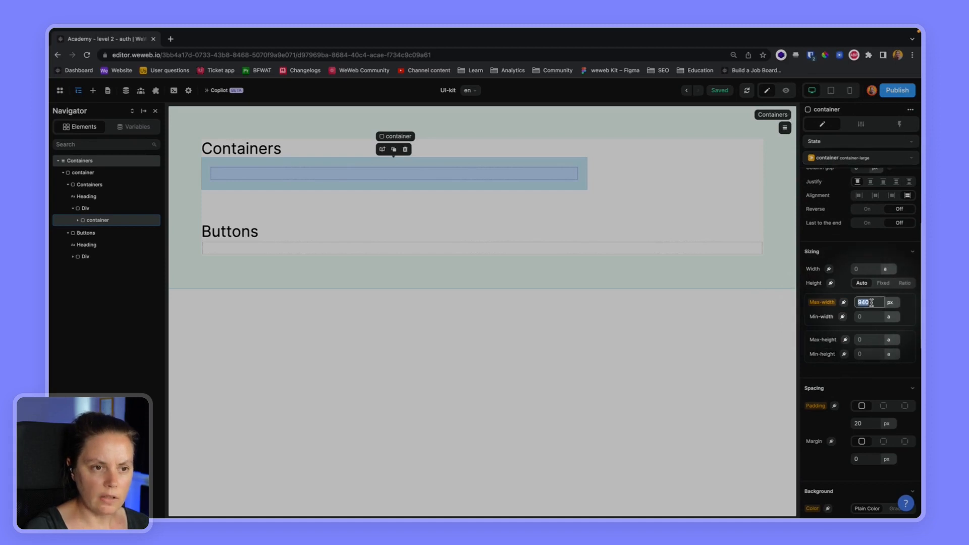
text(13)
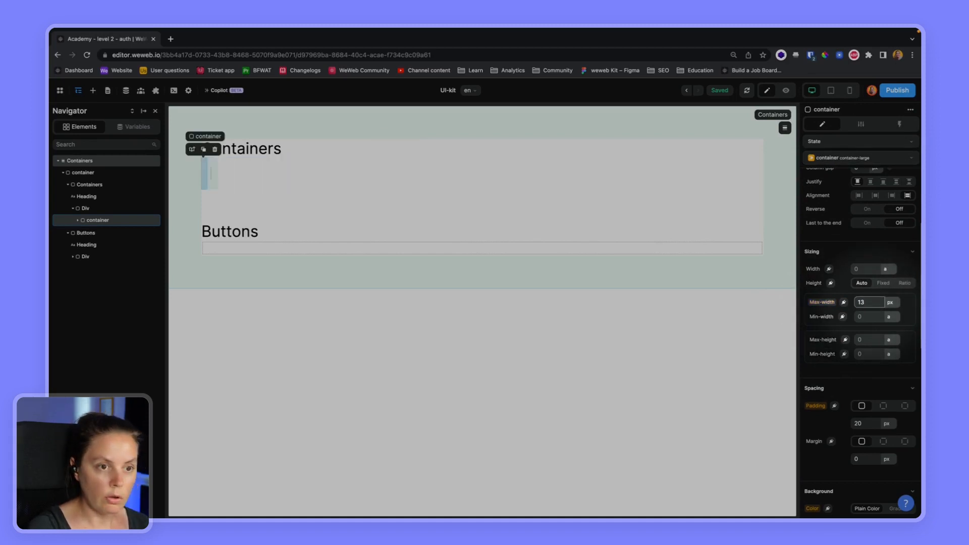
text(1300)
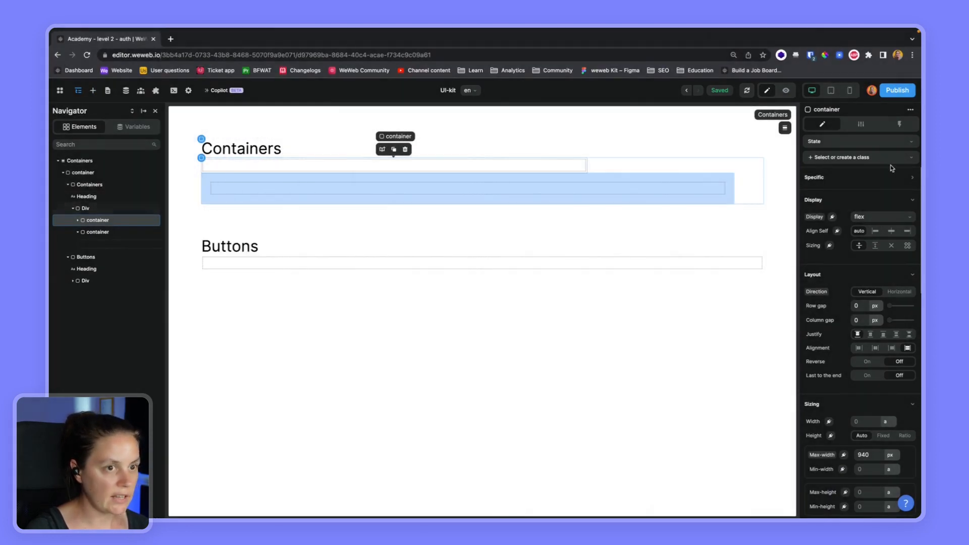
Apply the container class to the duplicated second container
click(858, 157)
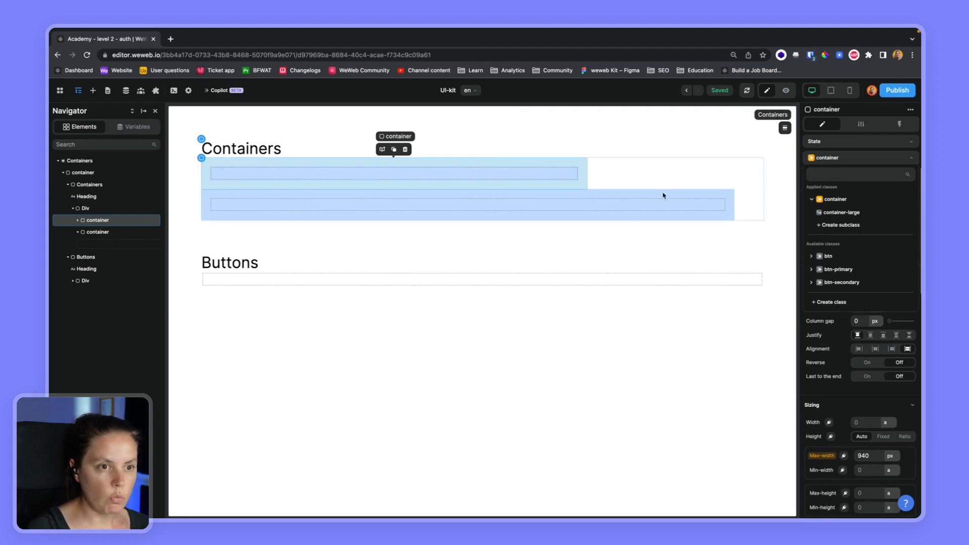
Create a 'container-small' subclass with a 450 px max width and save it
click(839, 224)
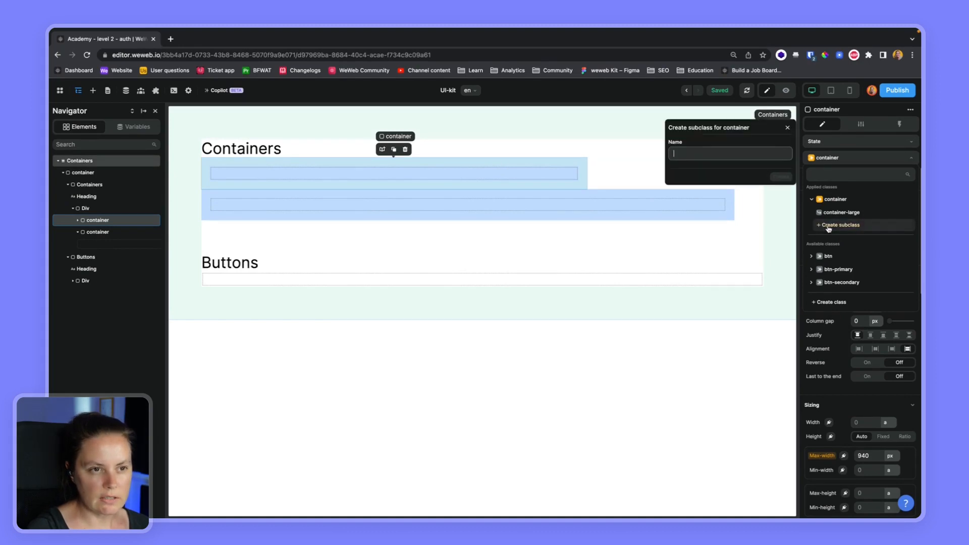
text(container-small)
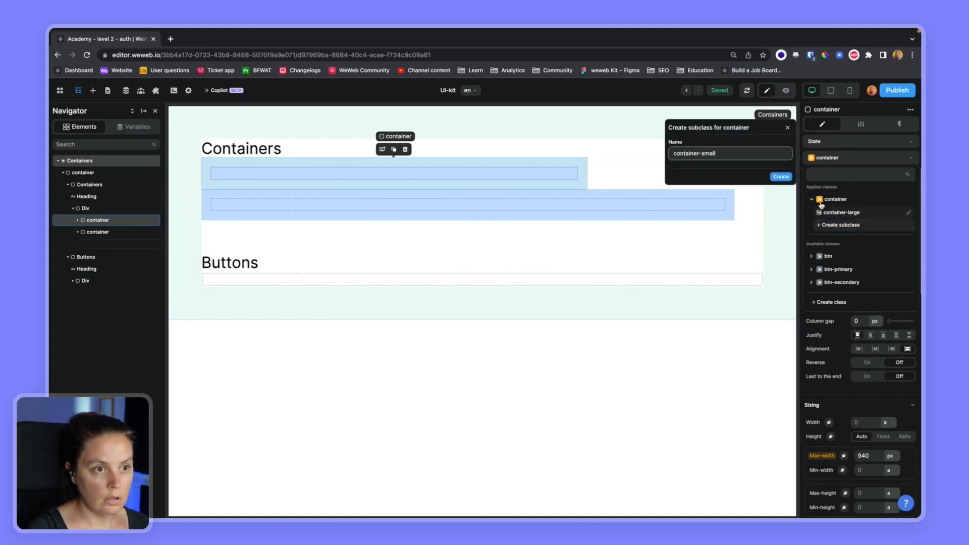
click(779, 177)
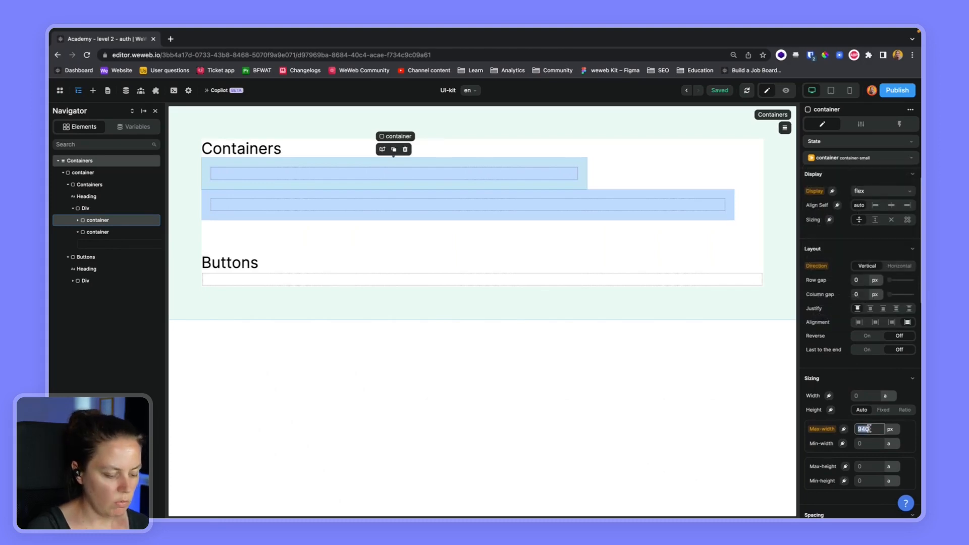
text(450)
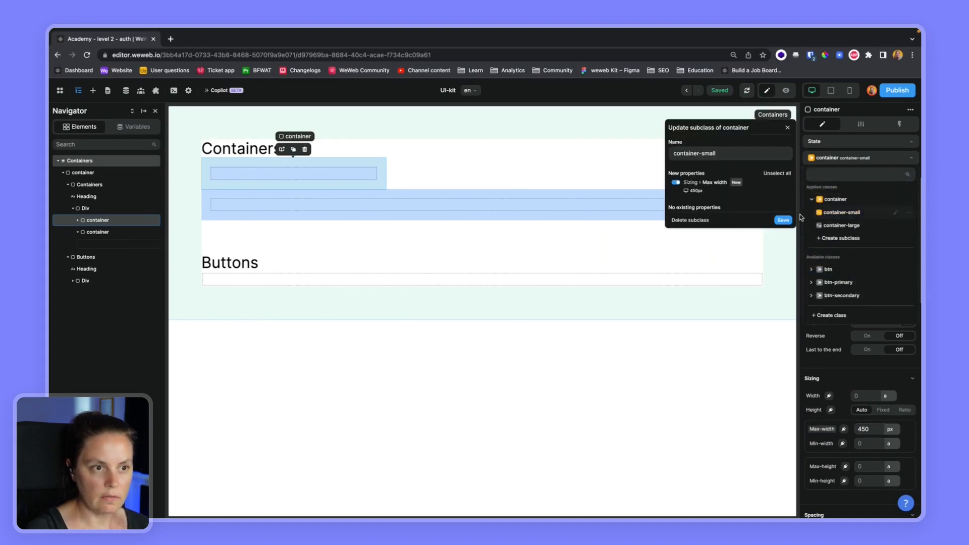
click(782, 220)
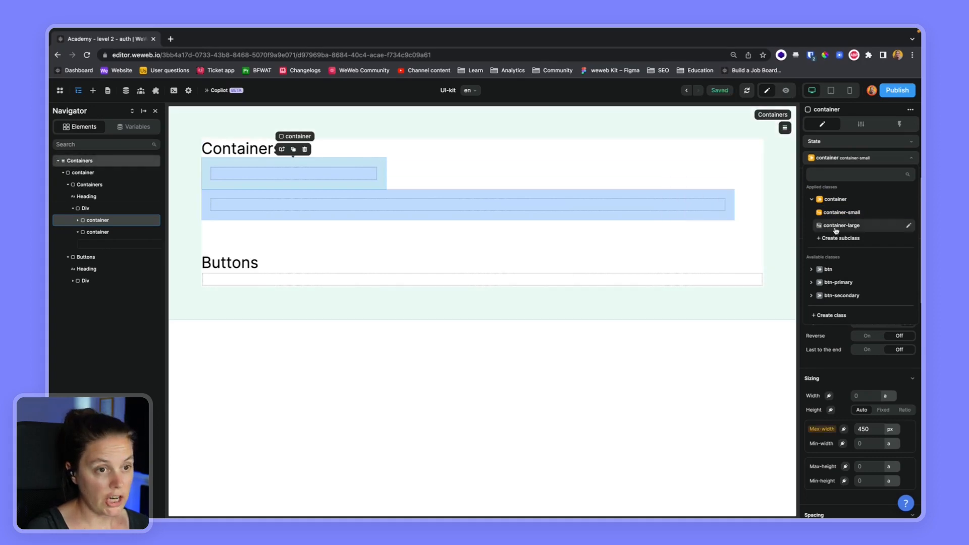
click(818, 225)
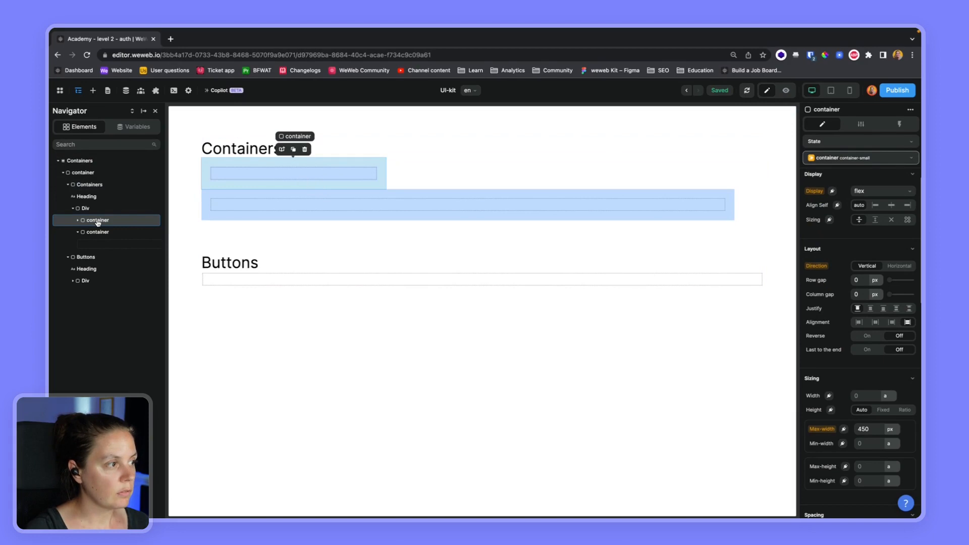
Rename the container layers 'Small container' and 'Large container', then compare their settings
double_click(97, 220)
text(Small c)
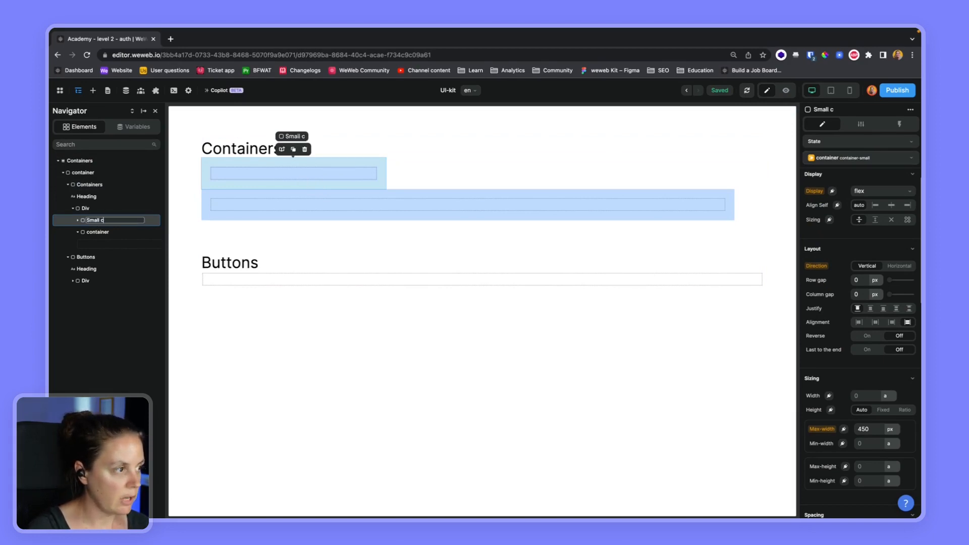
click(97, 232)
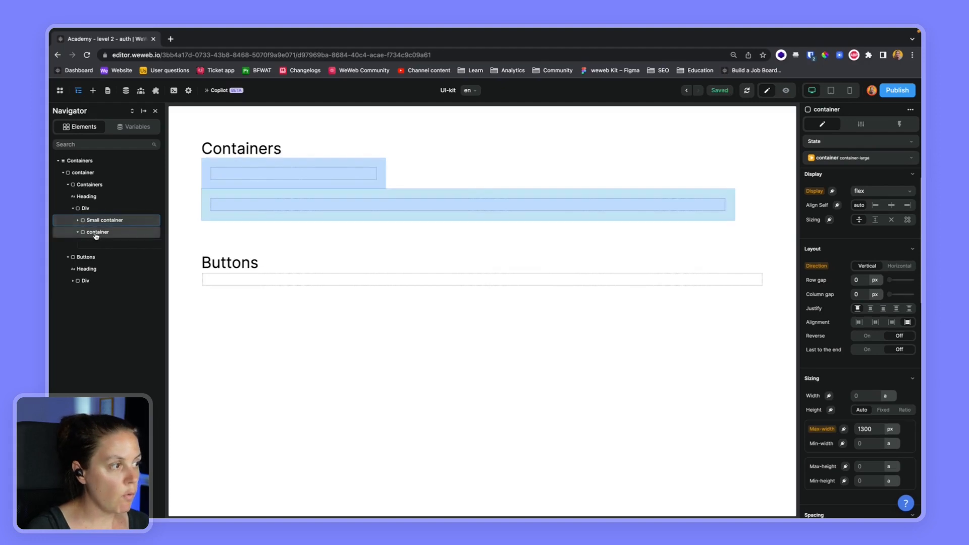
double_click(97, 231)
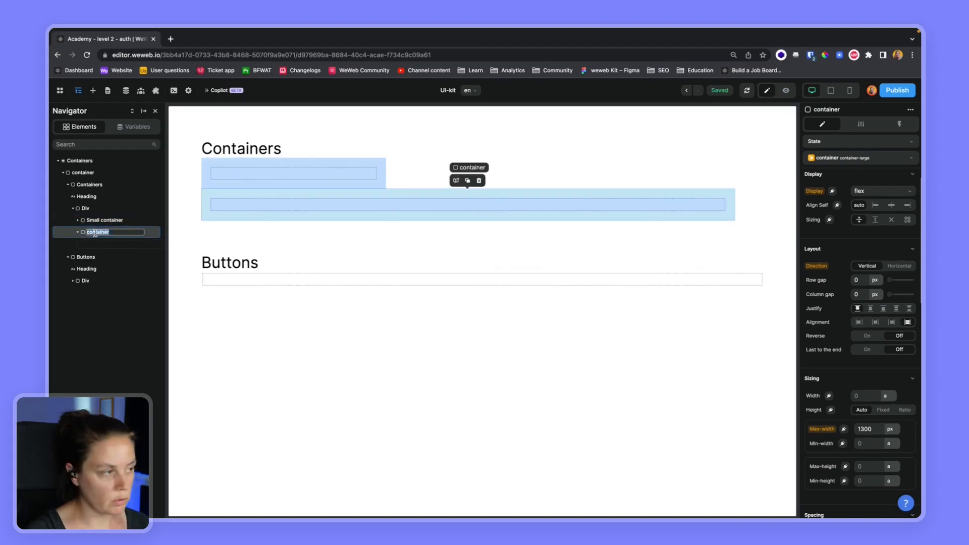
text(Larg)
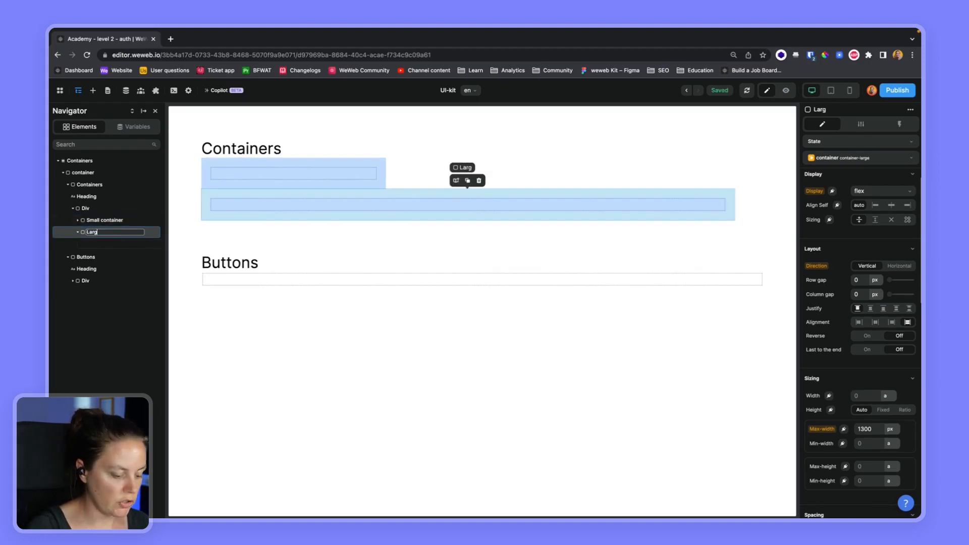
text(Large container)
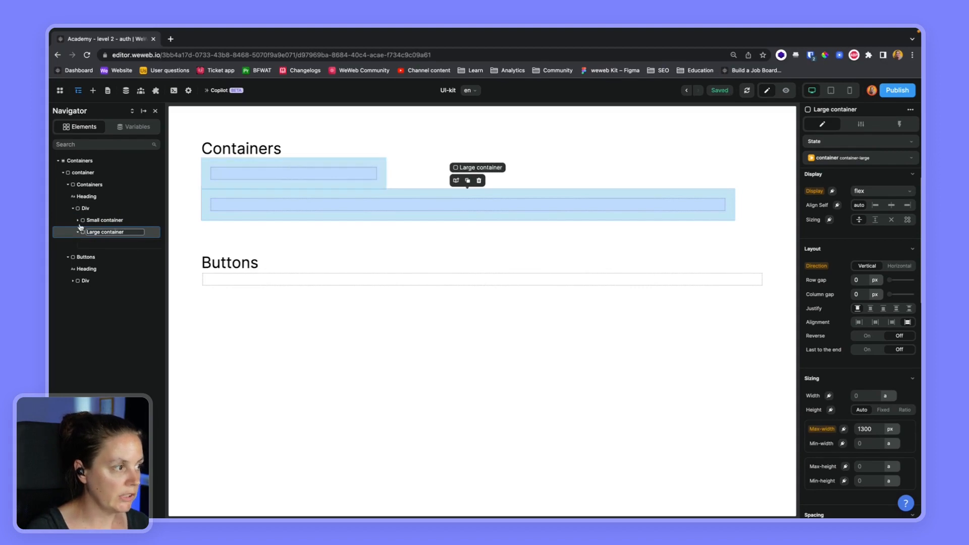
click(104, 219)
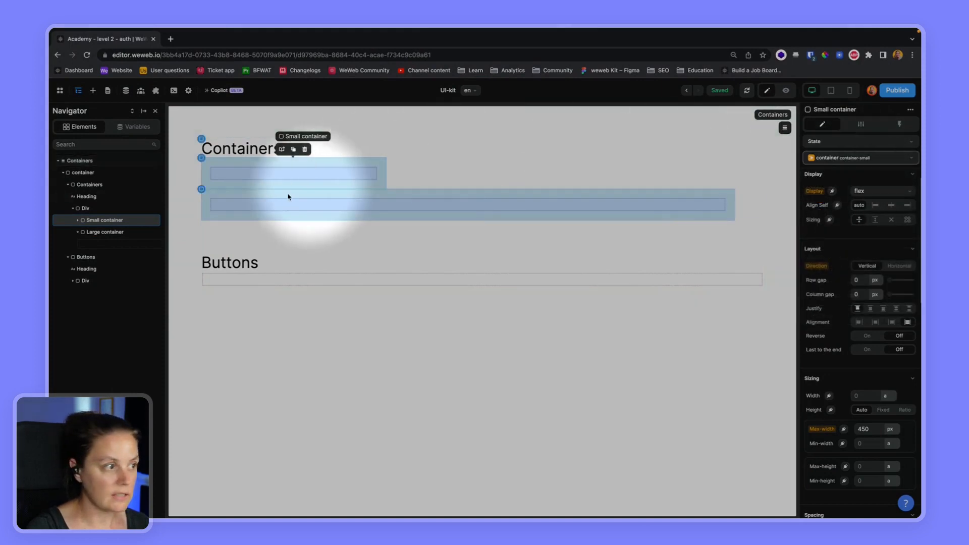
click(463, 204)
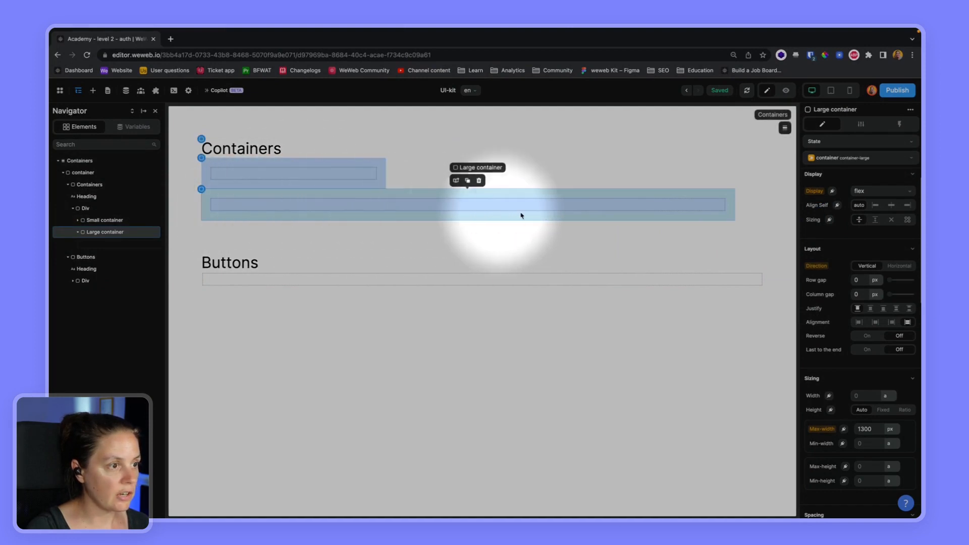
click(834, 157)
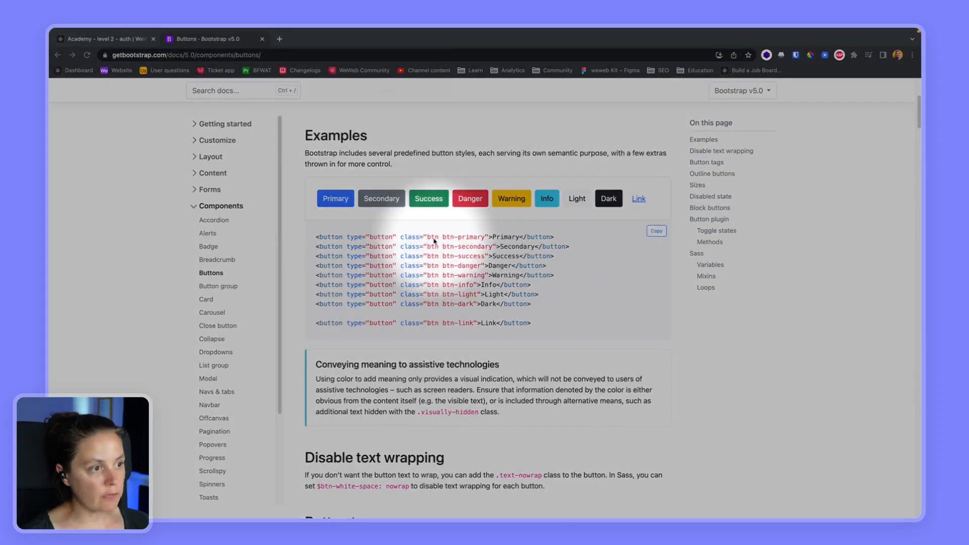
mouse_move(433, 239)
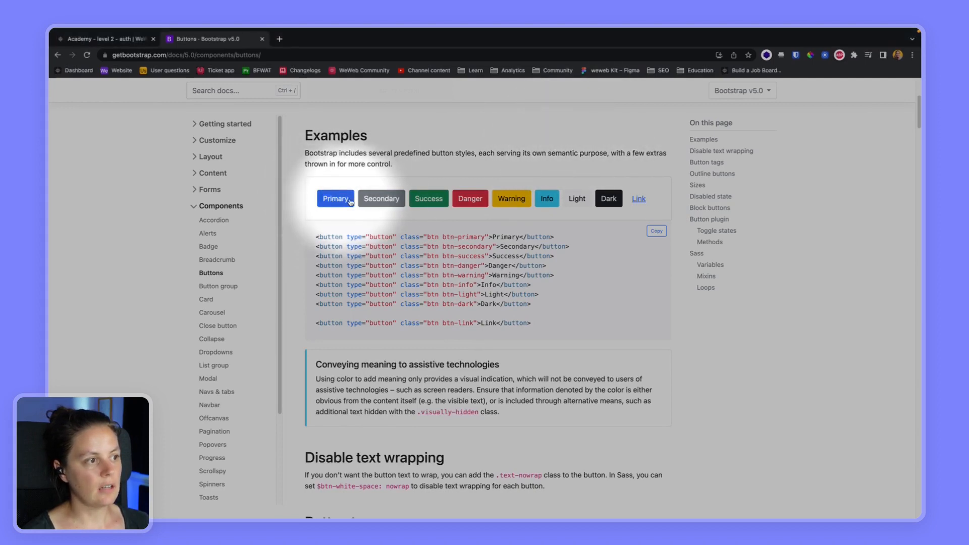
mouse_move(364, 204)
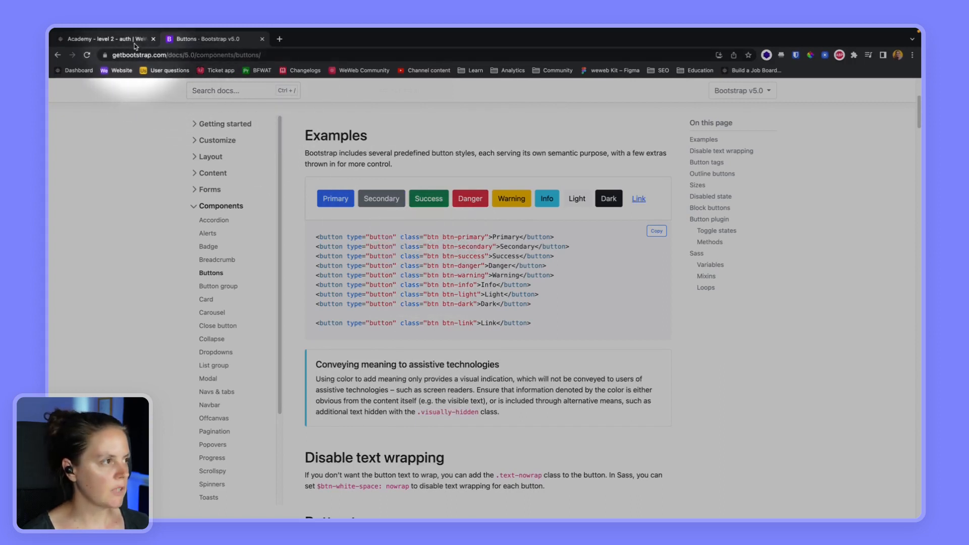
Add a Button under the Buttons heading, duplicate it twice, and edit the labels
click(105, 39)
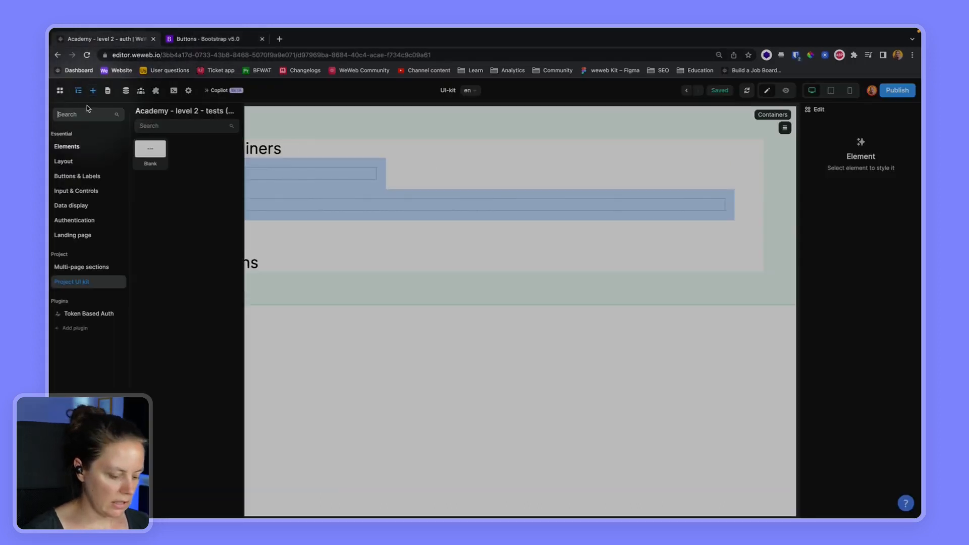
text(butt)
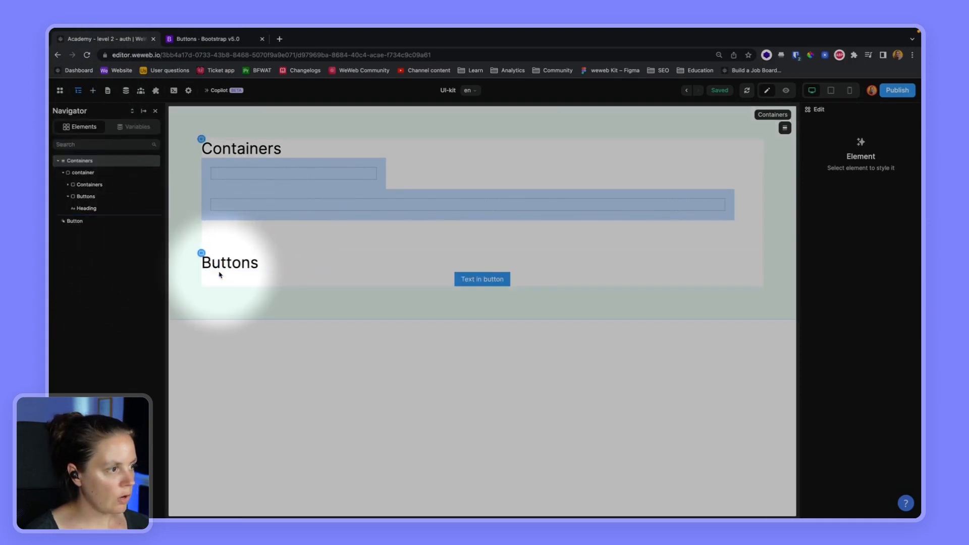
click(482, 279)
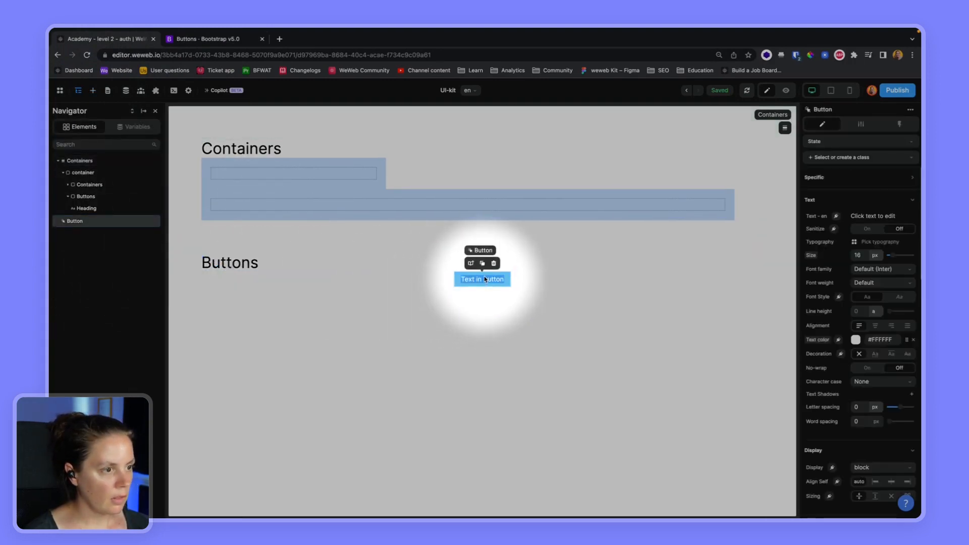
click(482, 264)
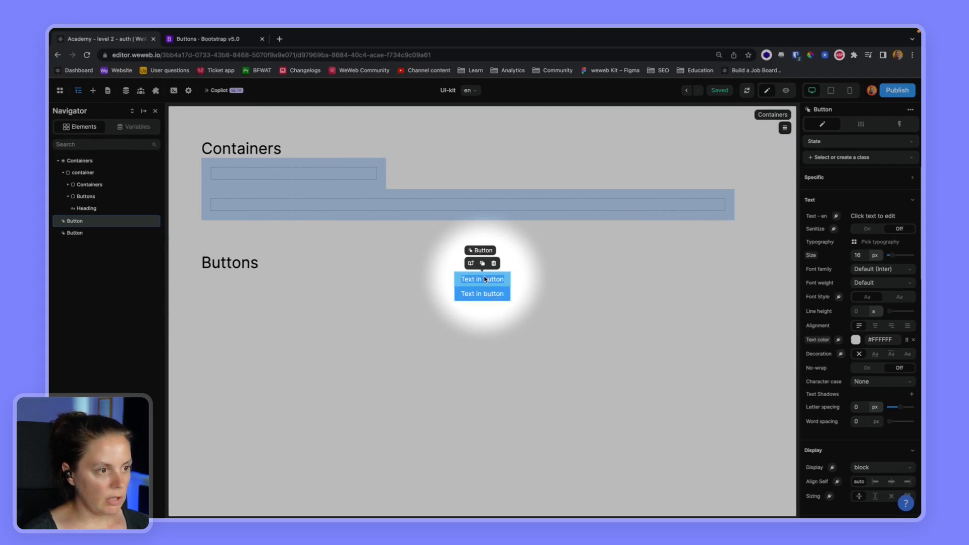
click(482, 262)
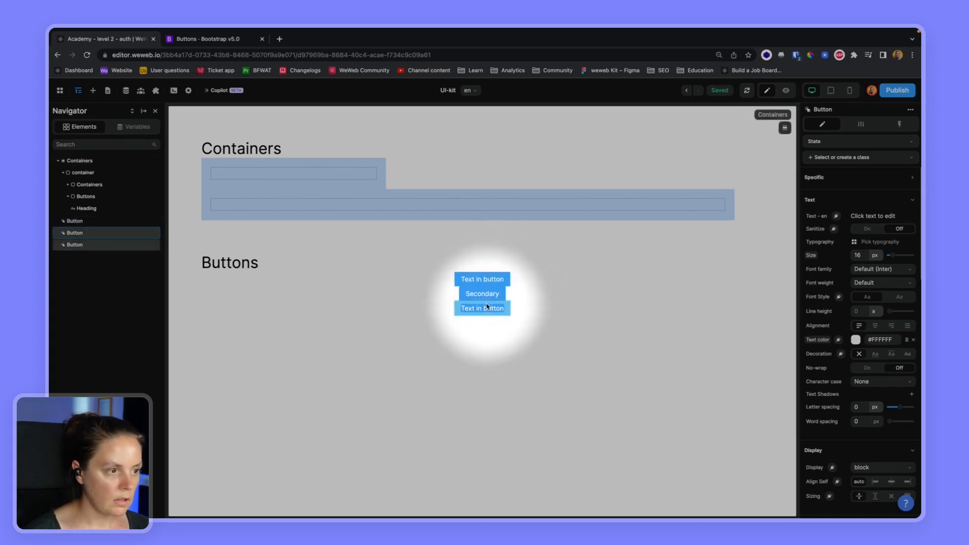
click(481, 279)
text(btn)
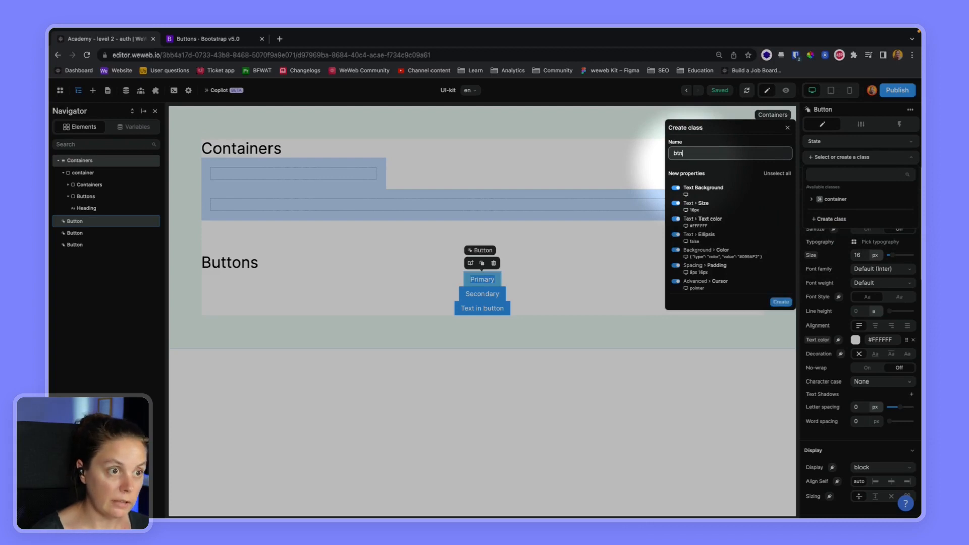
Create the btn class from the Primary button with a 4 px border radius
click(779, 302)
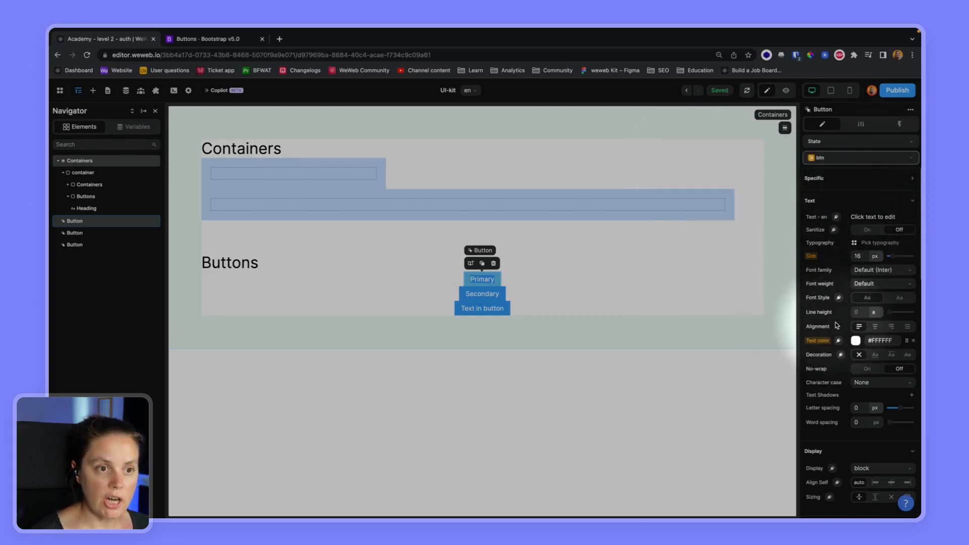
scroll(down, 3)
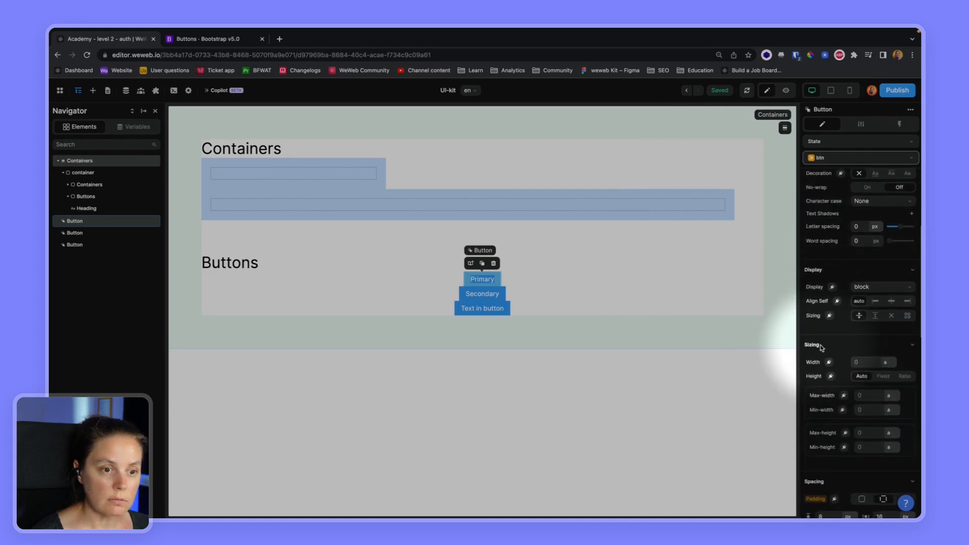
scroll(down, 3)
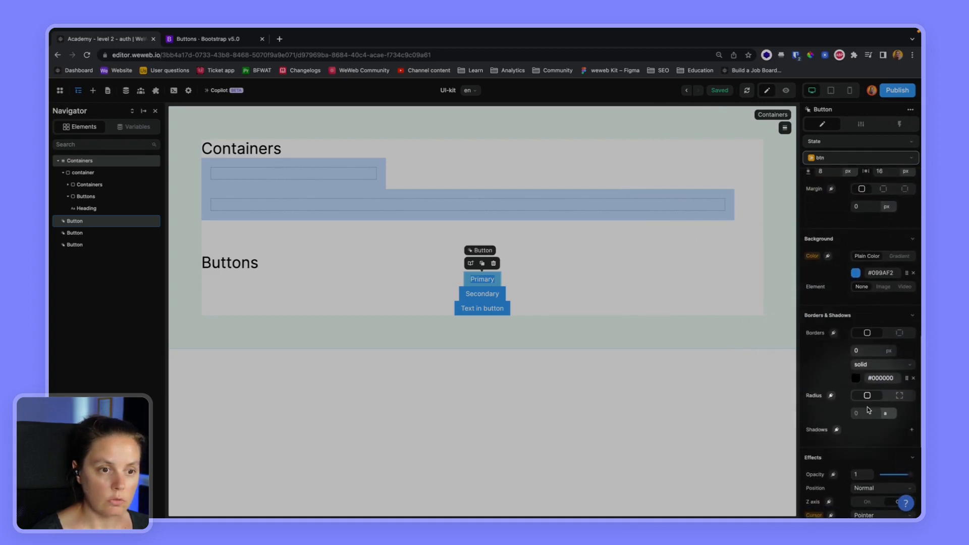
click(855, 412)
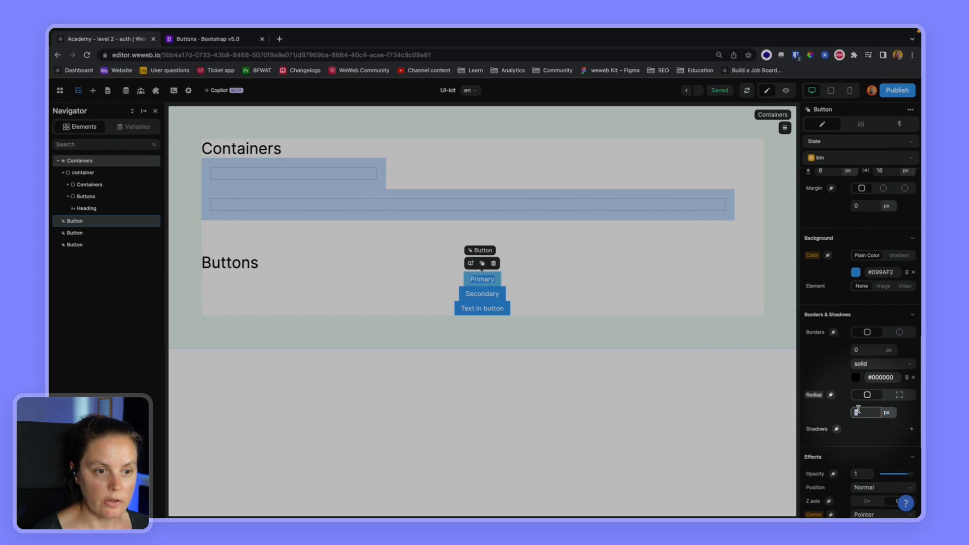
text(4)
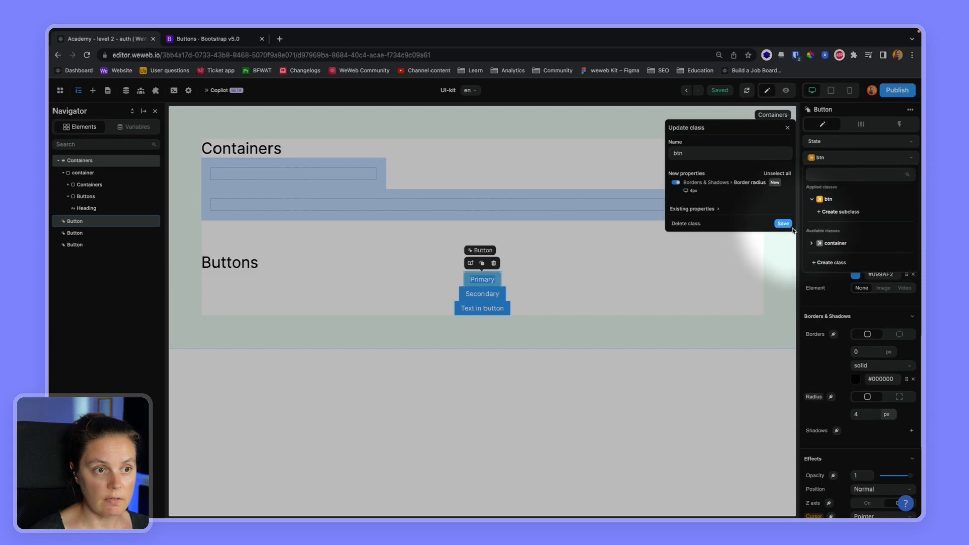
click(781, 223)
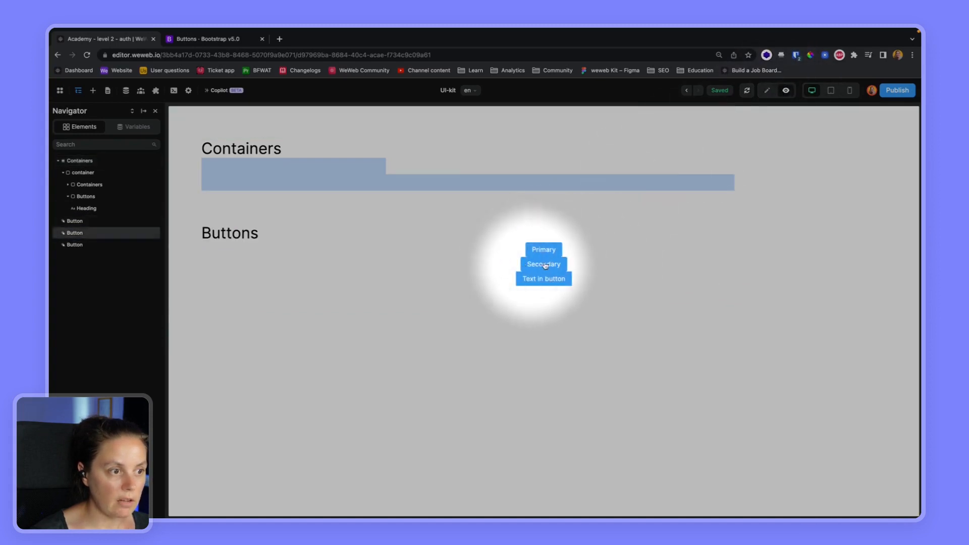
mouse_move(426, 251)
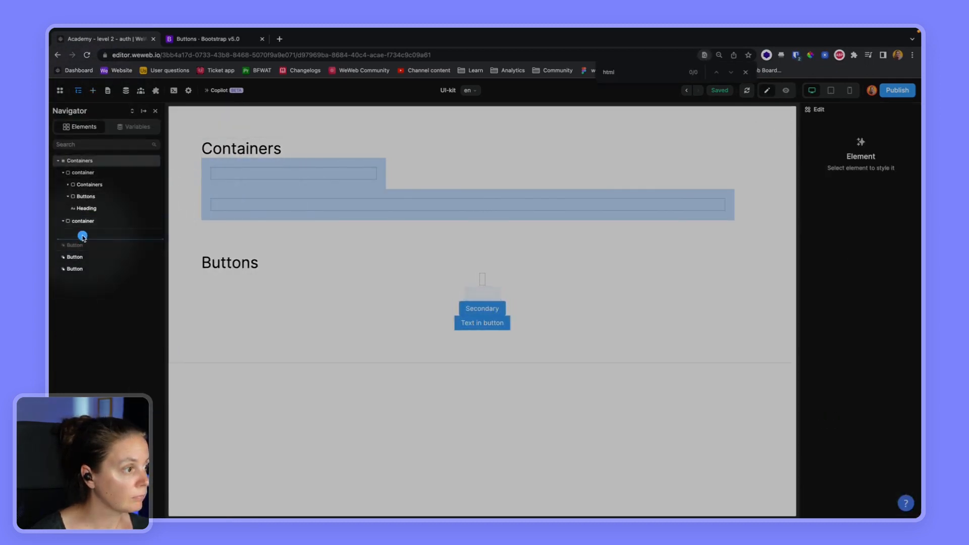
Set an 8 px gap between the buttons, then return to Bootstrap's buttons documentation
click(82, 221)
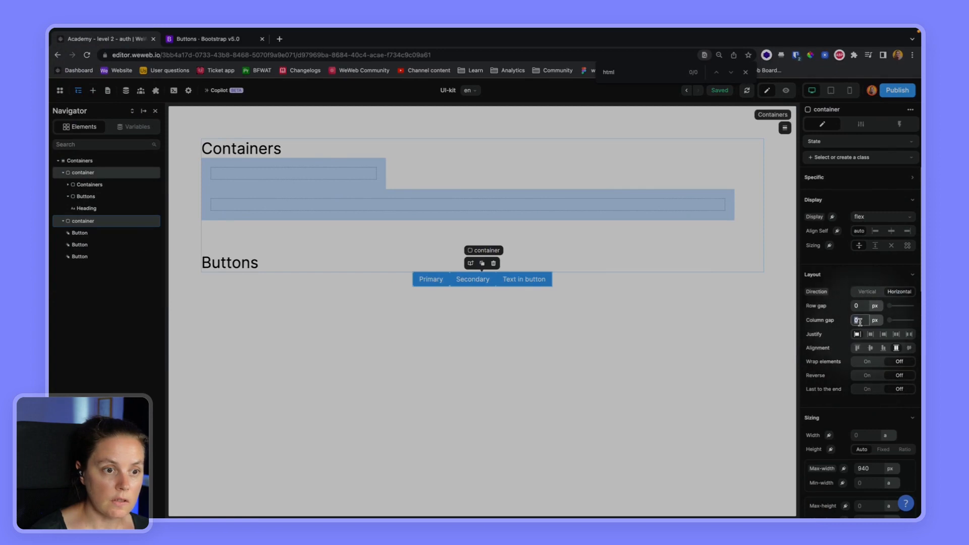
text(8)
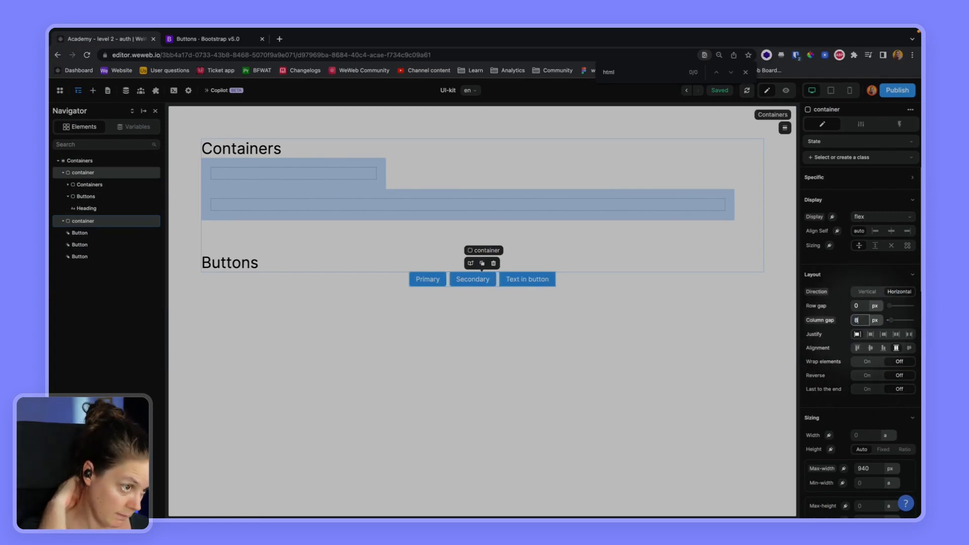
click(426, 279)
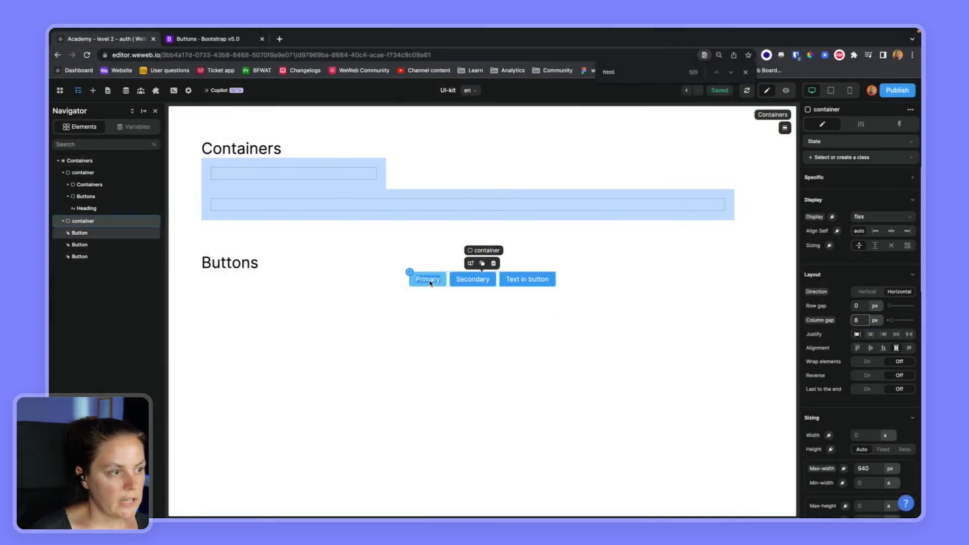
click(472, 279)
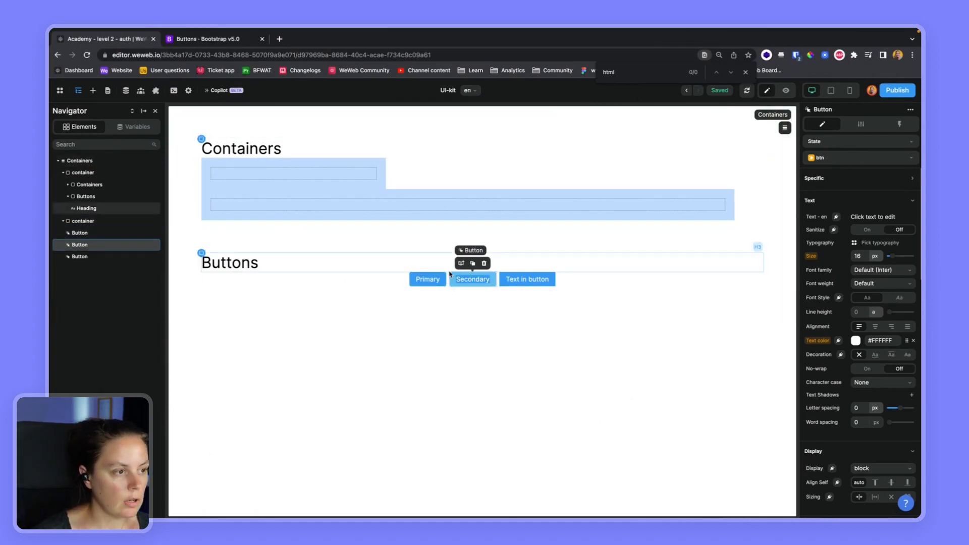
click(213, 39)
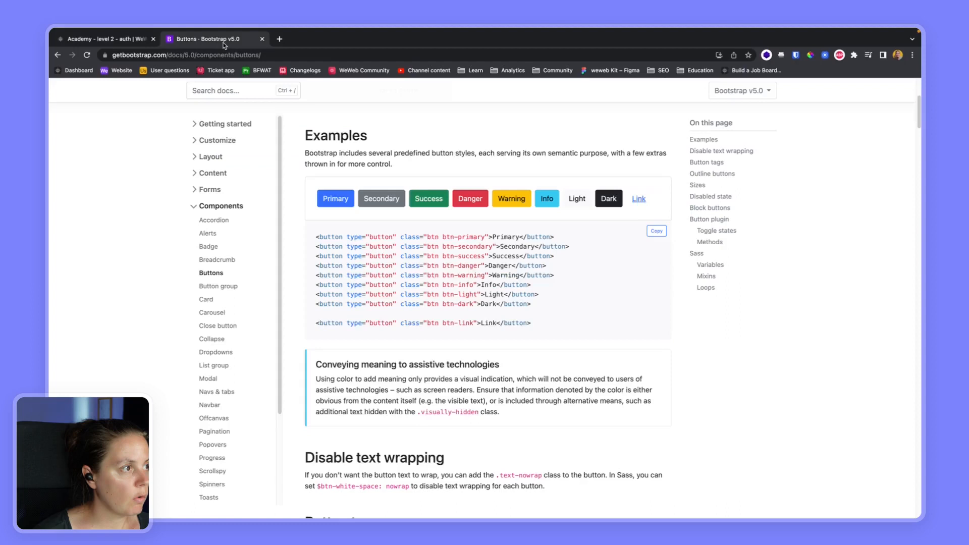
mouse_move(335, 199)
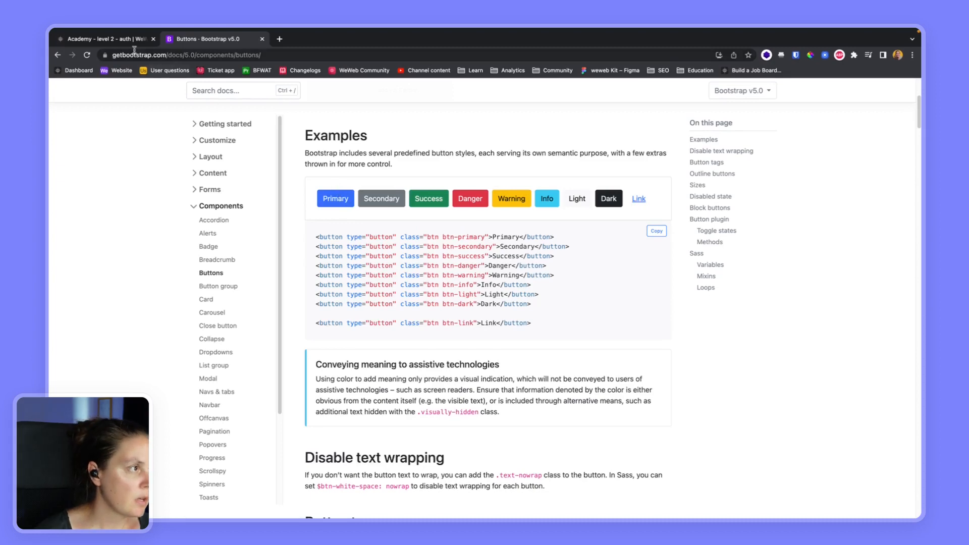
Return to the WeWeb editor after reviewing Bootstrap's btn-primary and btn-secondary examples
click(105, 39)
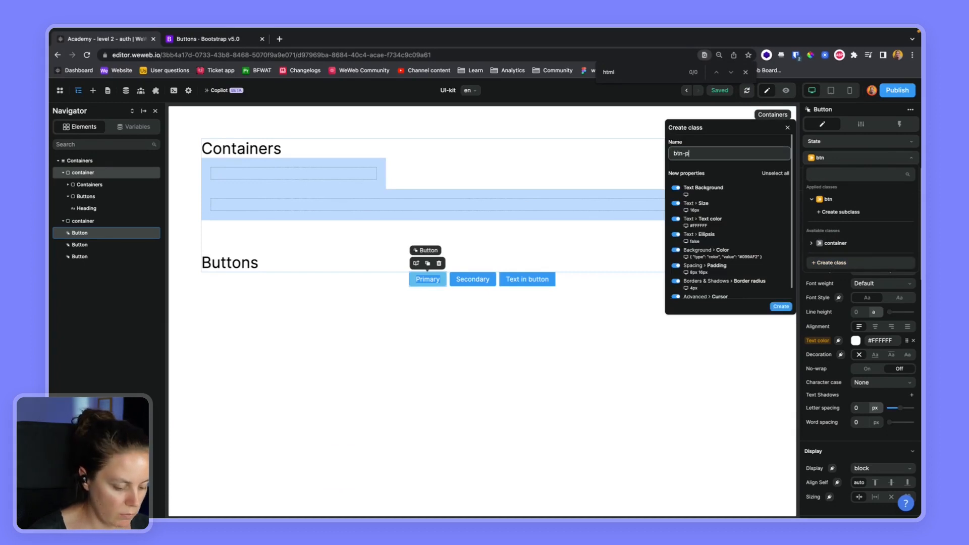
Name the new class btn-primary and create it keeping only Background Color
text(rimary)
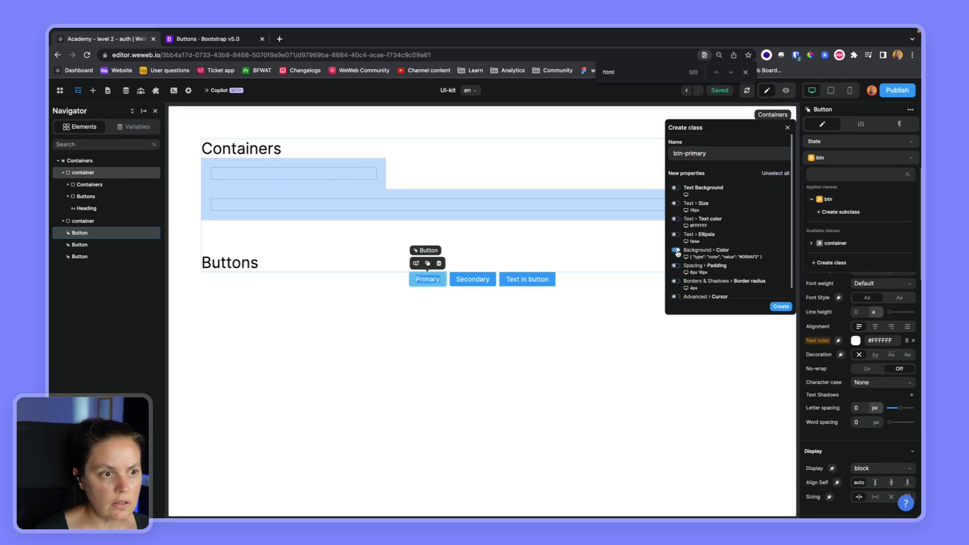
click(779, 306)
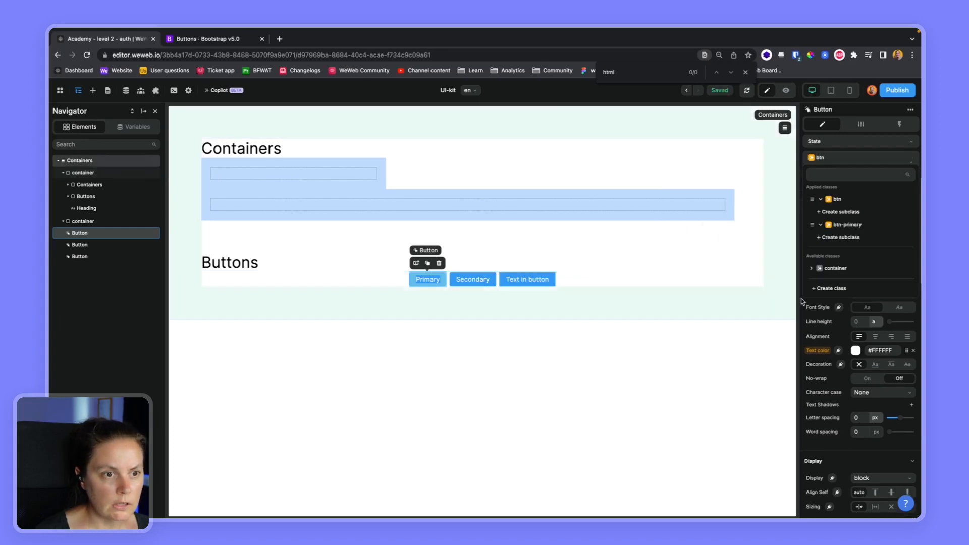
scroll(down, 3)
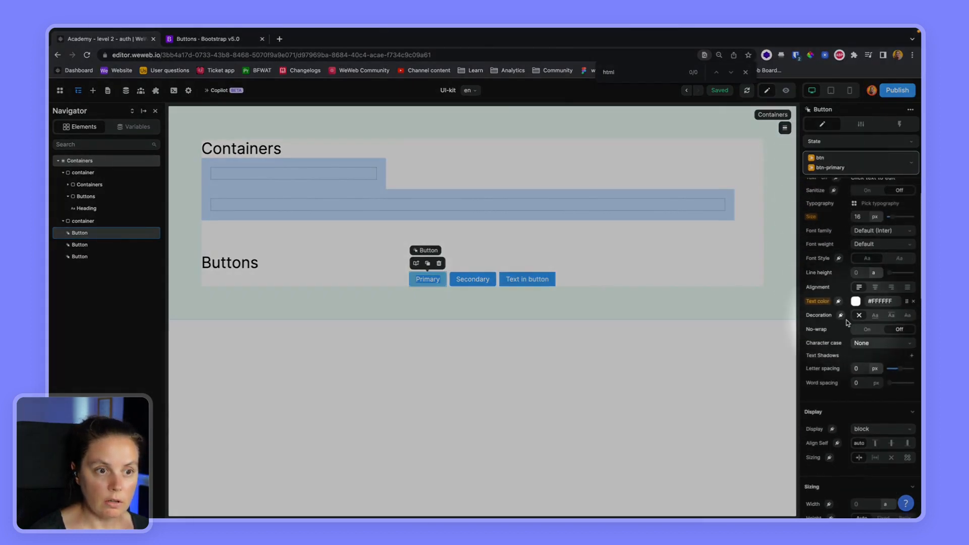
scroll(down, 3)
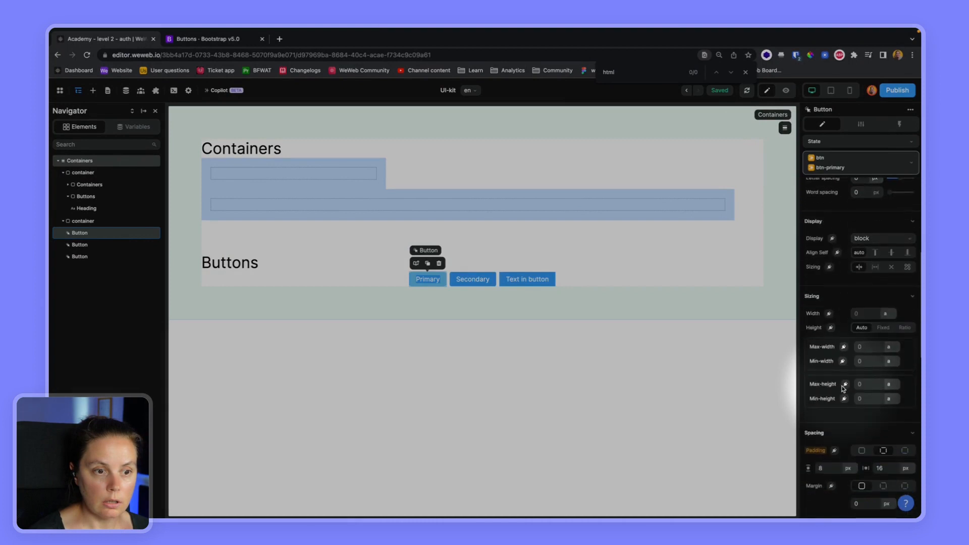
Link the btn-primary background to the Primary colour variable
click(856, 355)
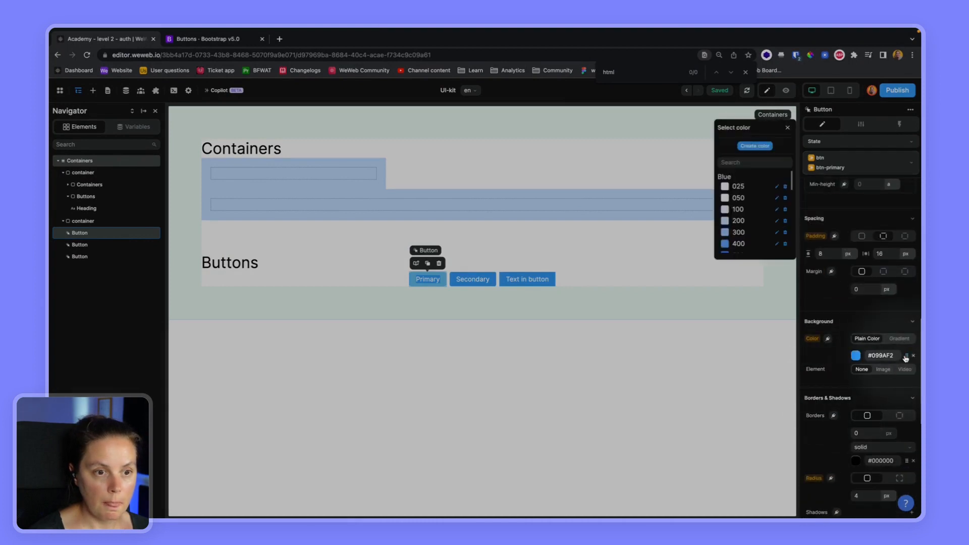
text(p)
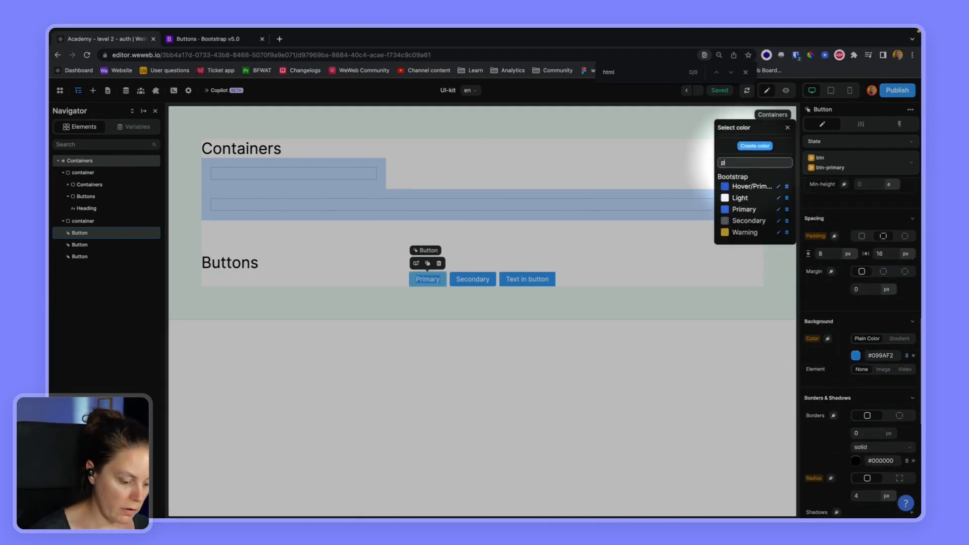
click(743, 210)
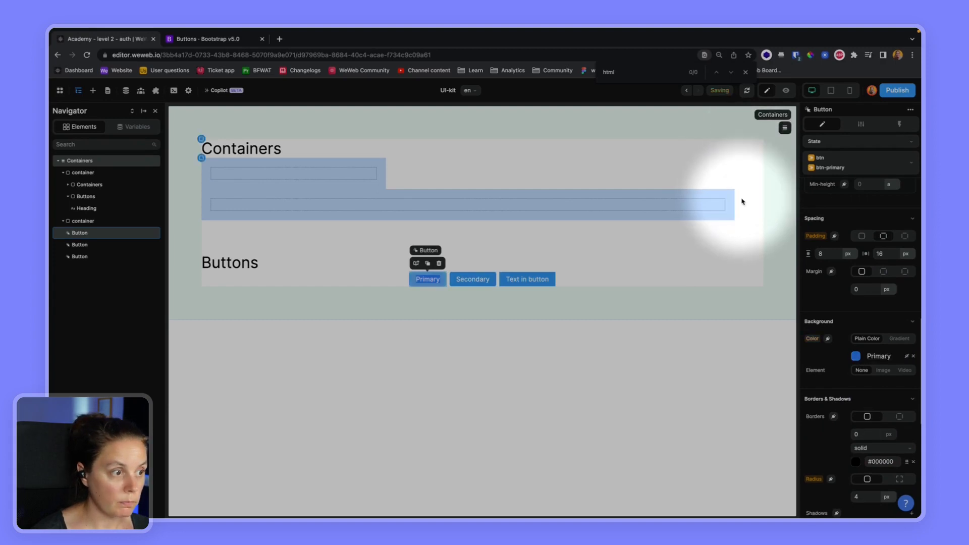
click(472, 278)
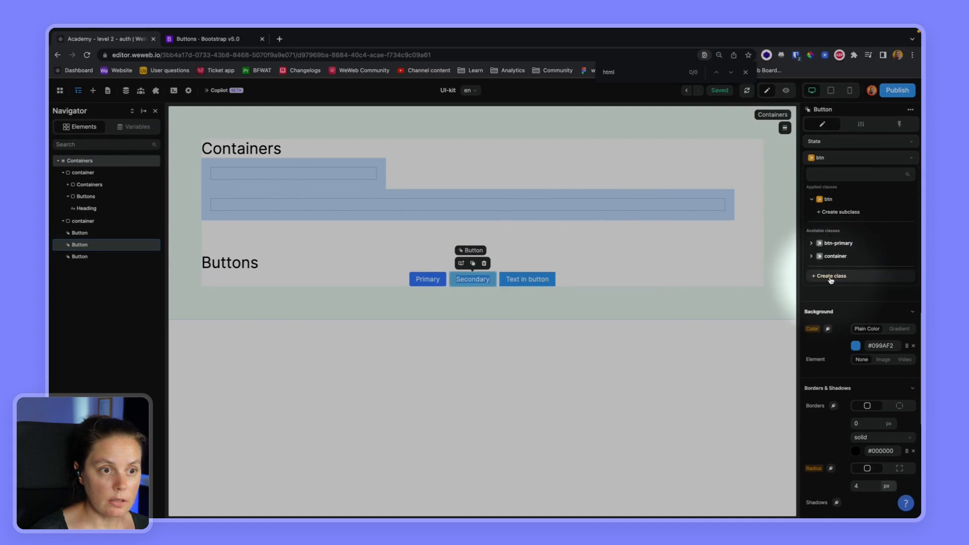
Create btn-secondary with all properties cleared and its background set to the Secondary colour
click(828, 276)
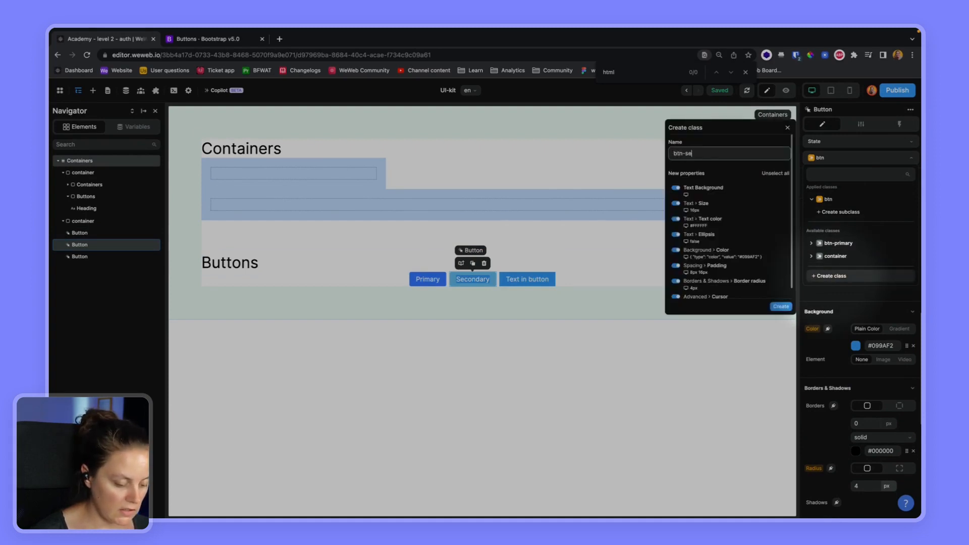
text(condary)
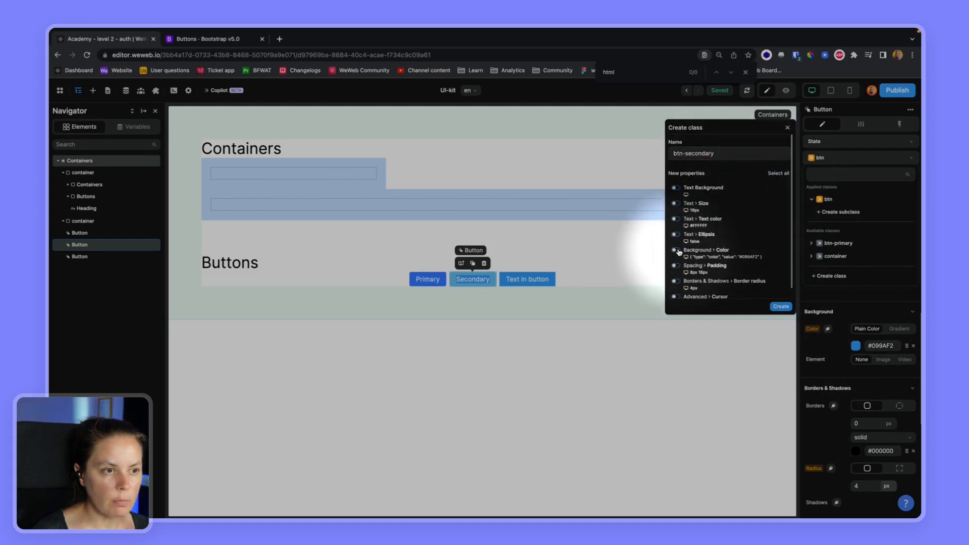
click(780, 306)
text(se)
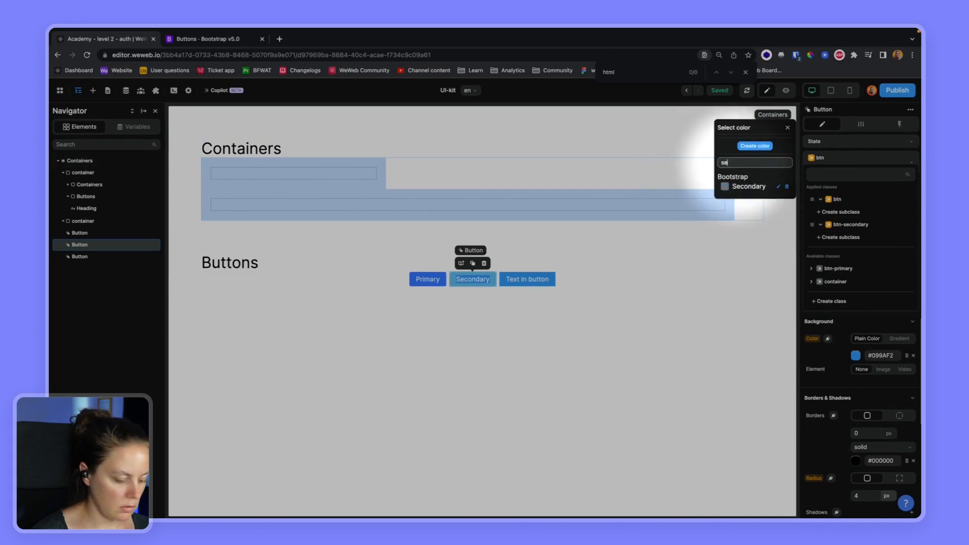
click(748, 186)
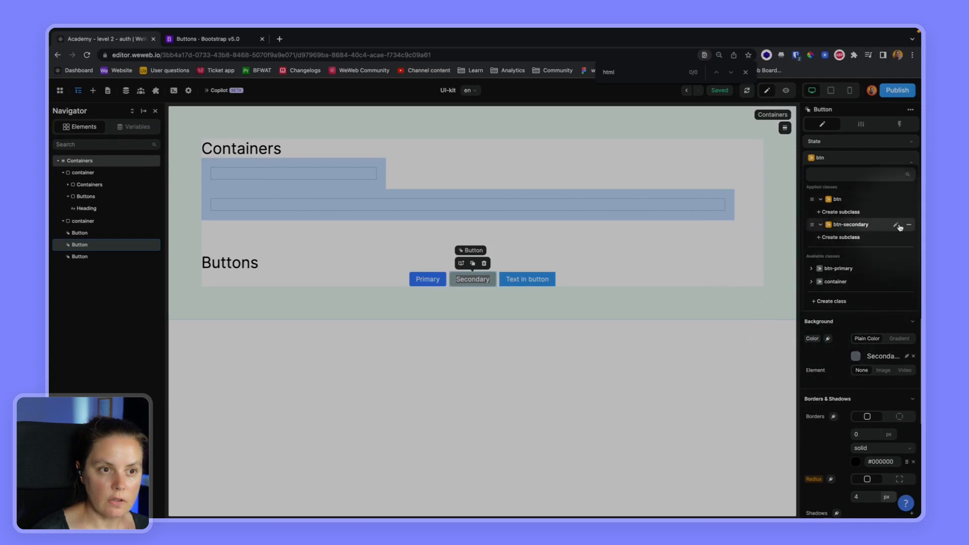
Deselect the btn-secondary class properties and save the class
click(899, 225)
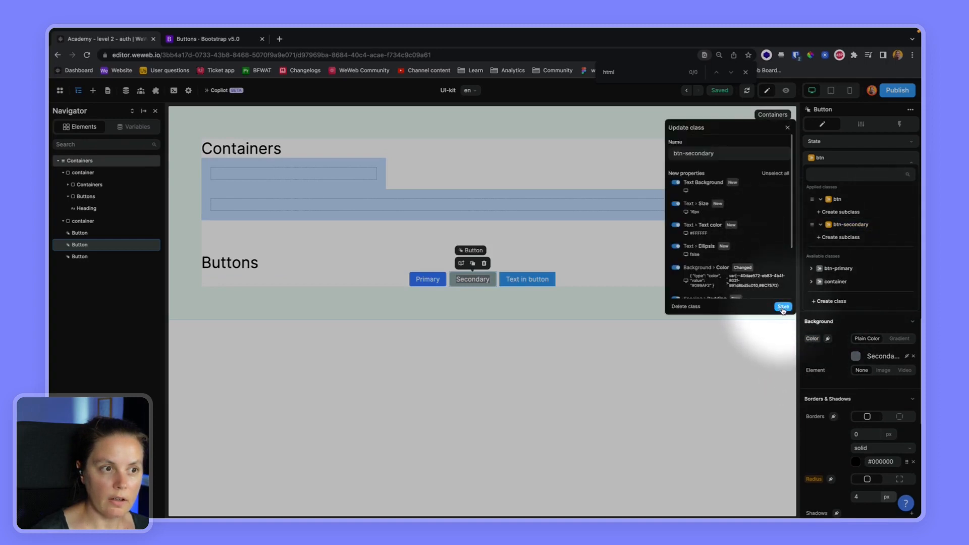
click(774, 174)
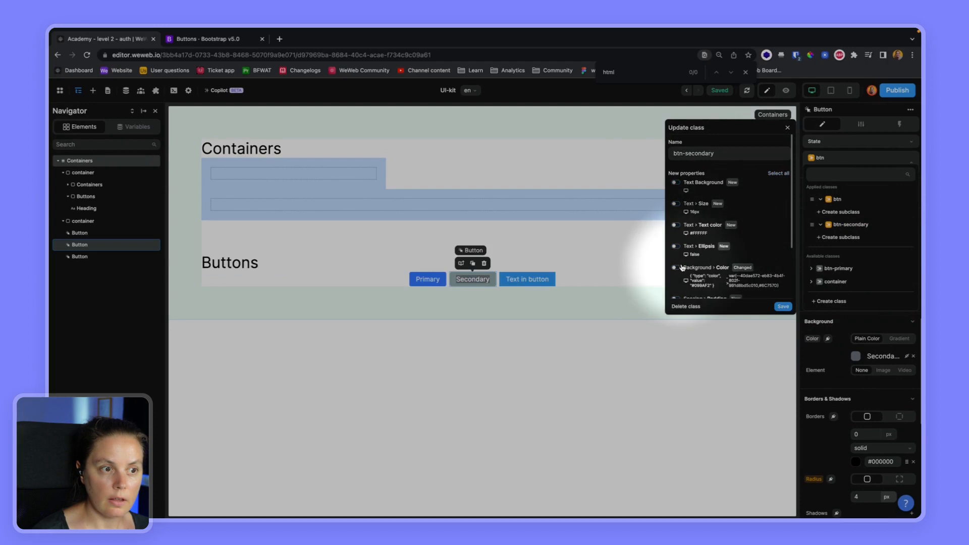
click(787, 127)
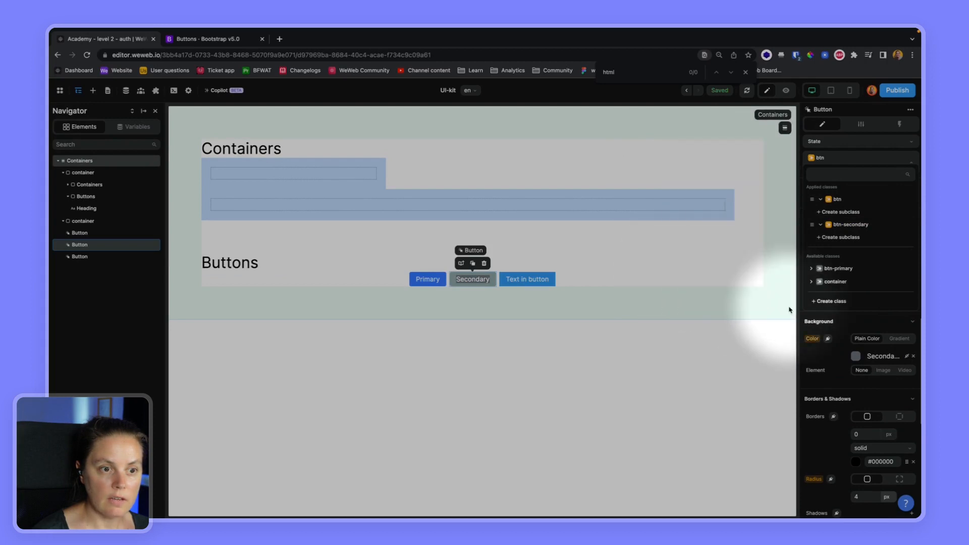
Update and save the btn-primary class on the Primary button
click(426, 279)
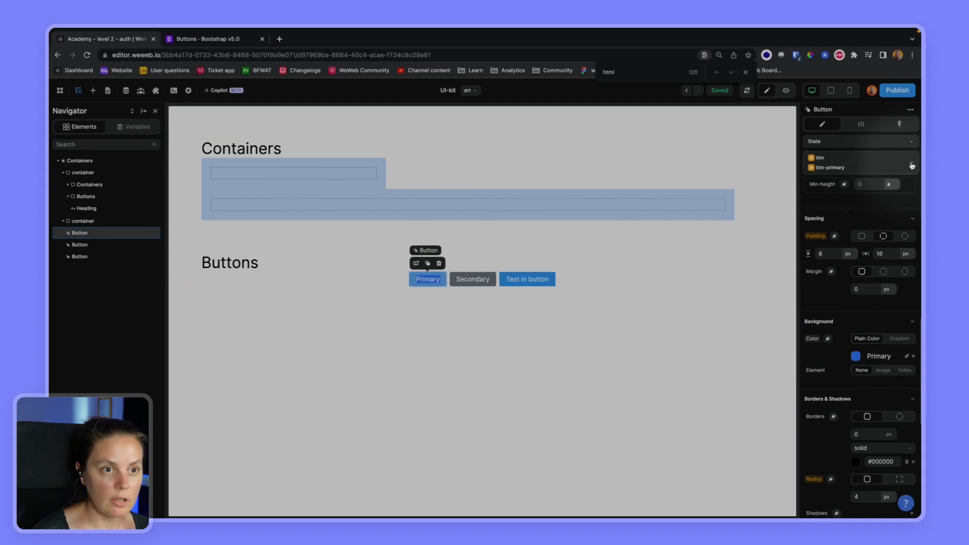
click(911, 167)
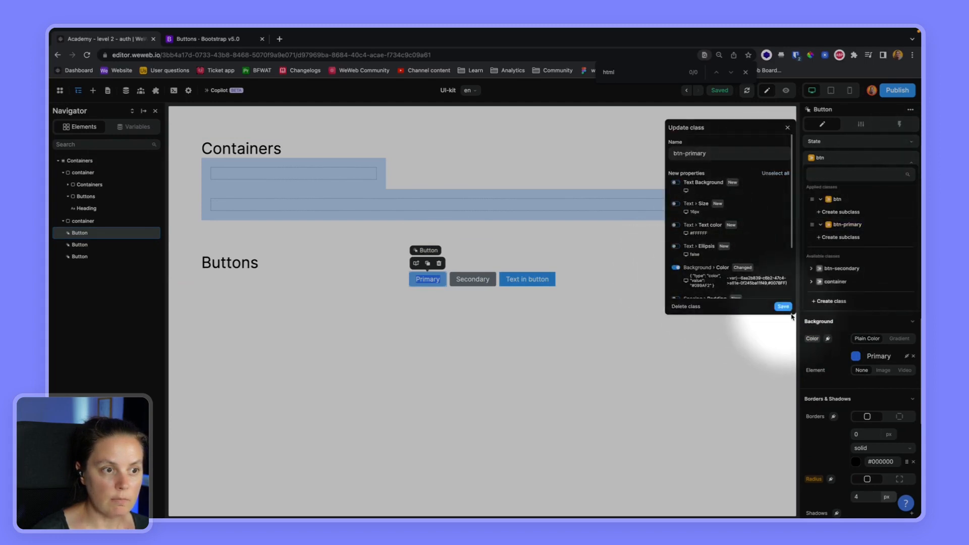
click(781, 308)
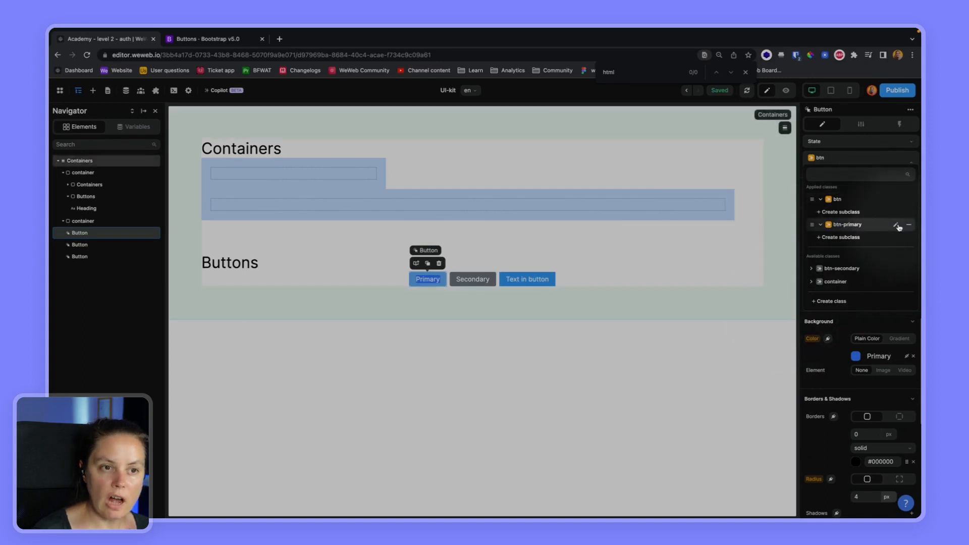
click(897, 224)
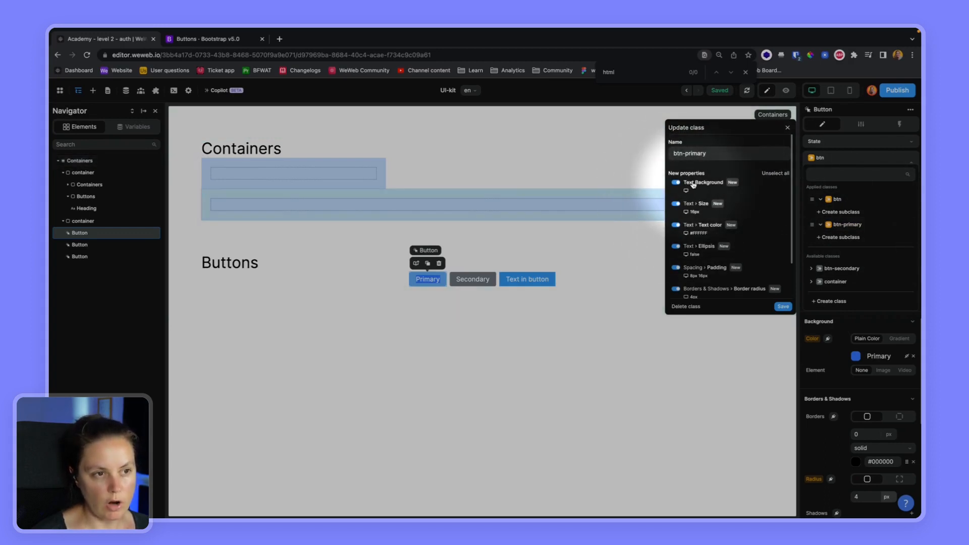
click(787, 127)
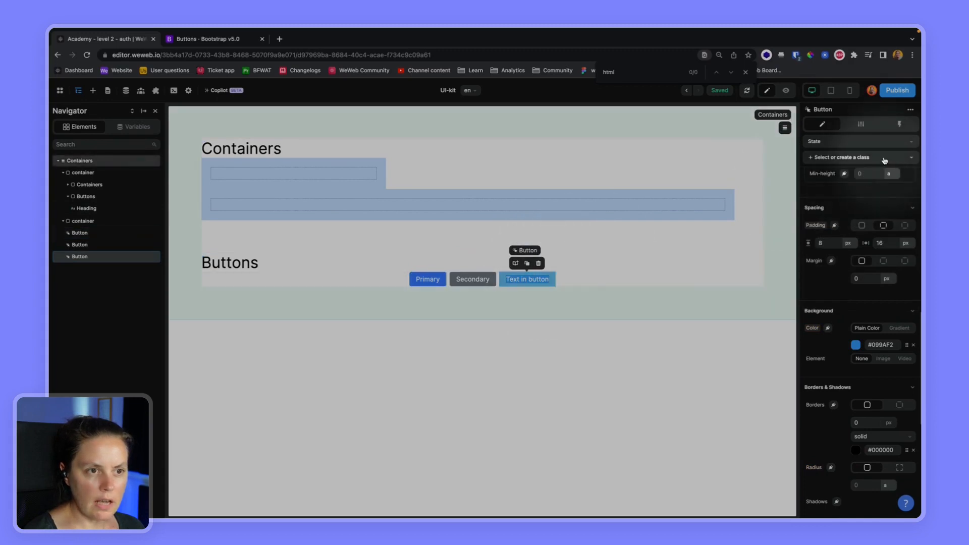
Add the btn class to the third button and check the page in preview
click(856, 157)
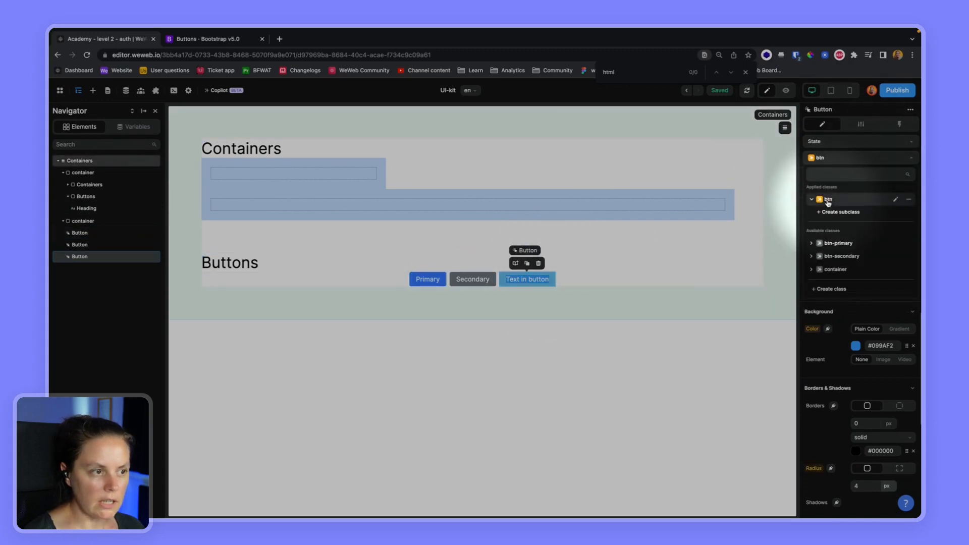
click(785, 90)
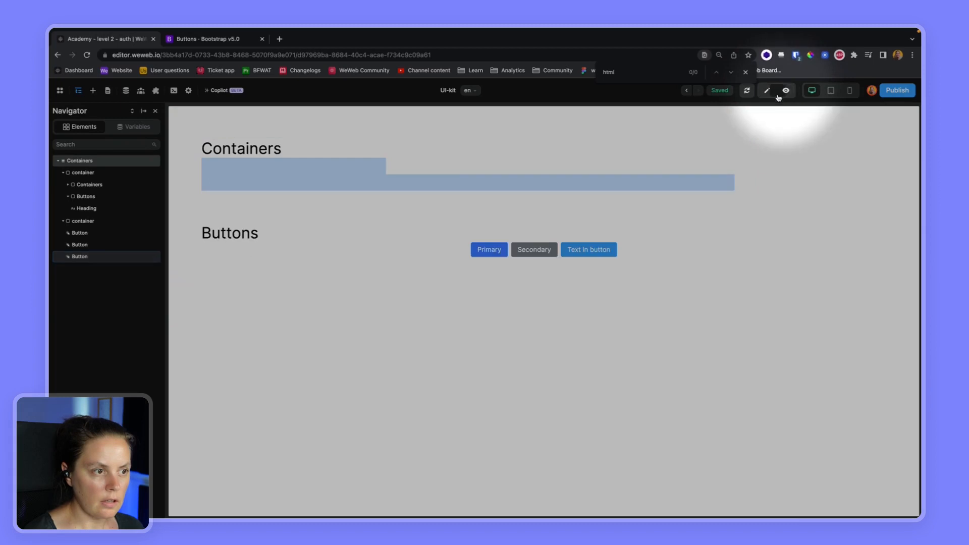
click(488, 250)
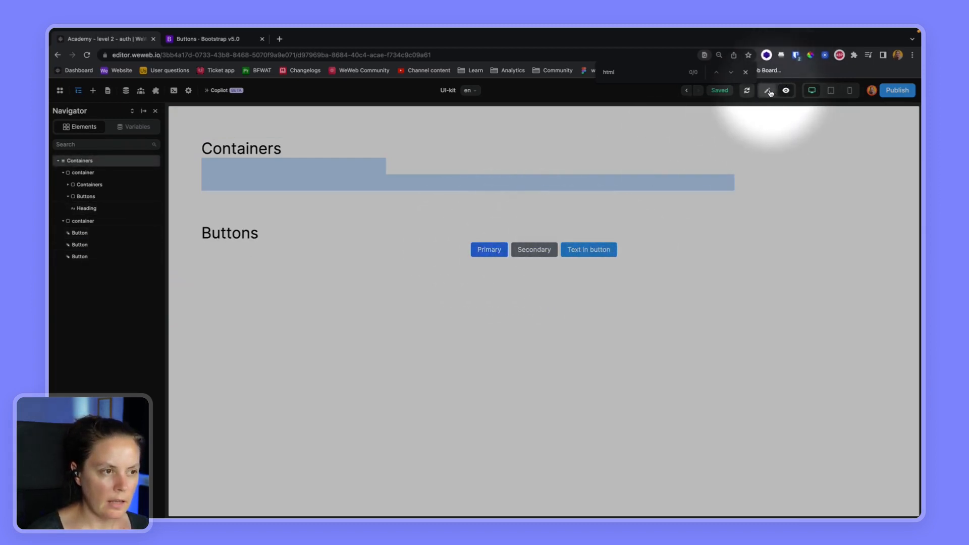
click(587, 249)
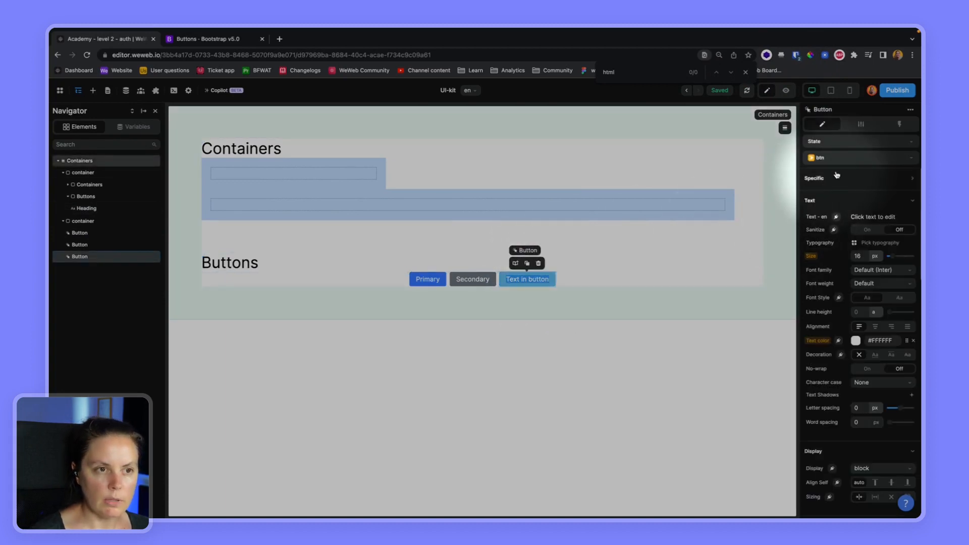
Set the btn class Typography size to 24 px
click(859, 256)
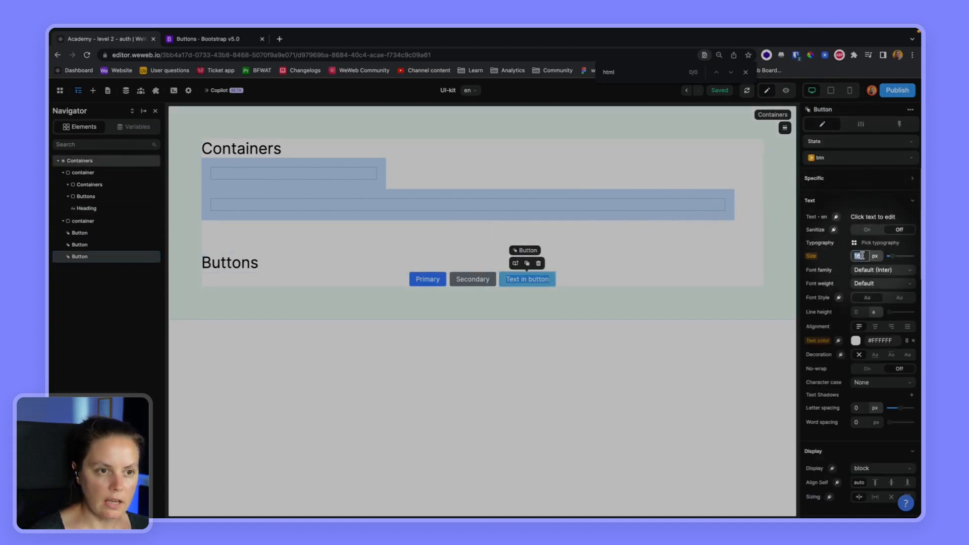
text(24)
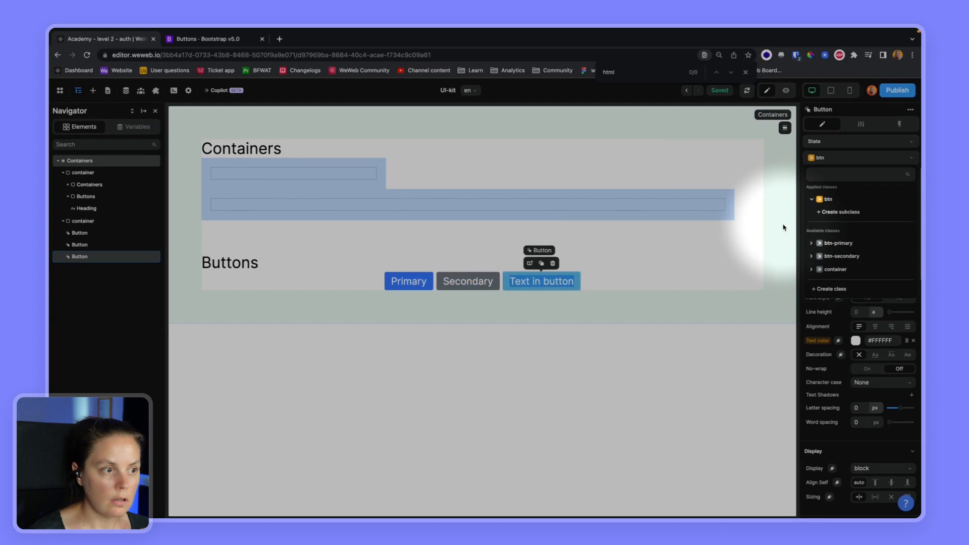
click(407, 281)
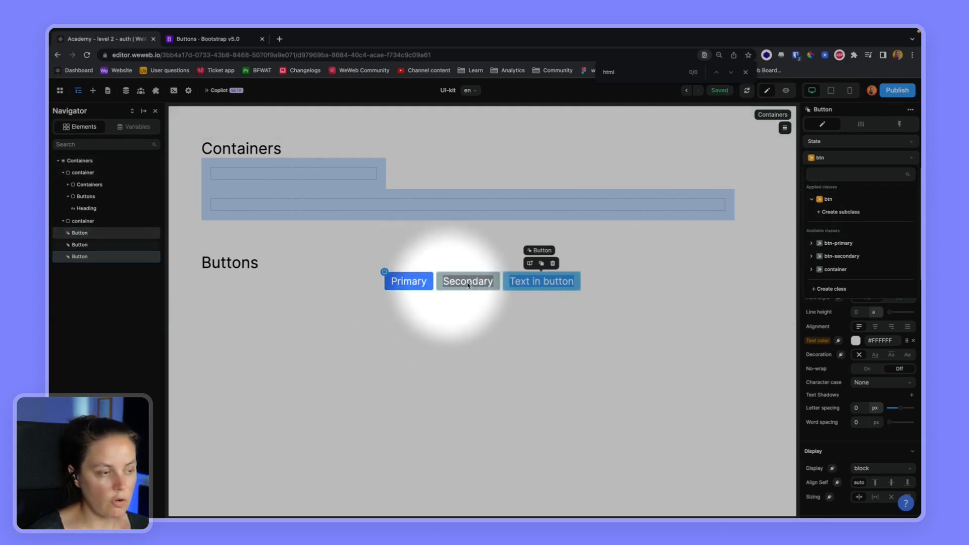
click(408, 281)
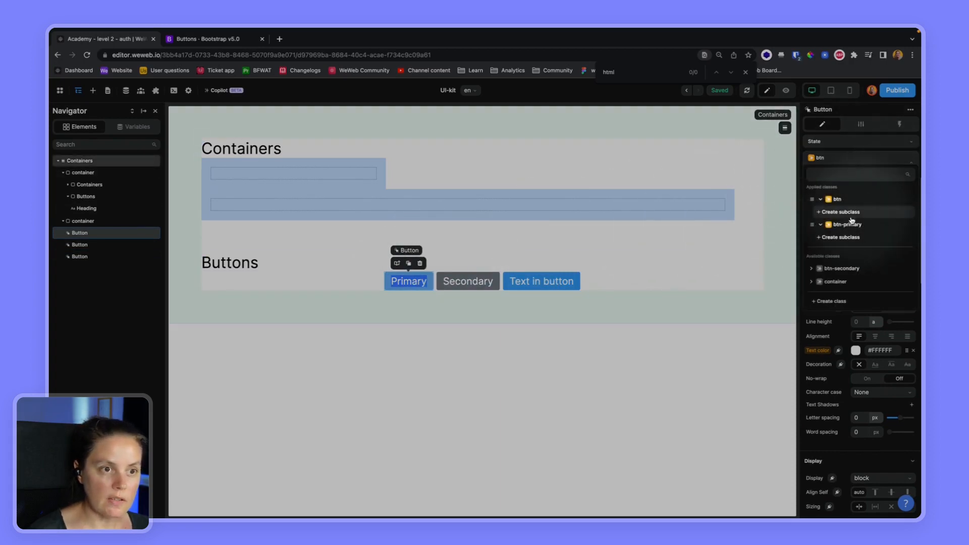
Create a subclass named hover under btn-primary
click(838, 237)
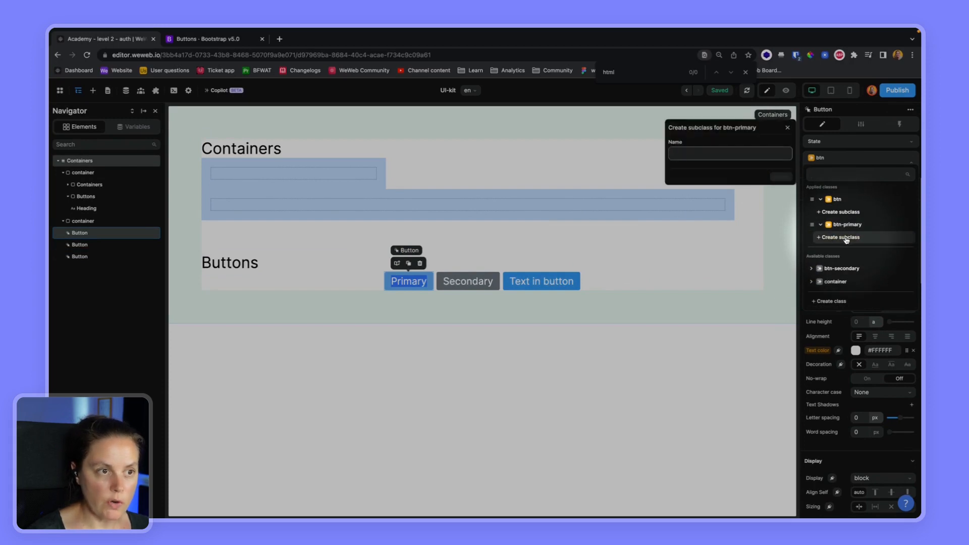
text(hover)
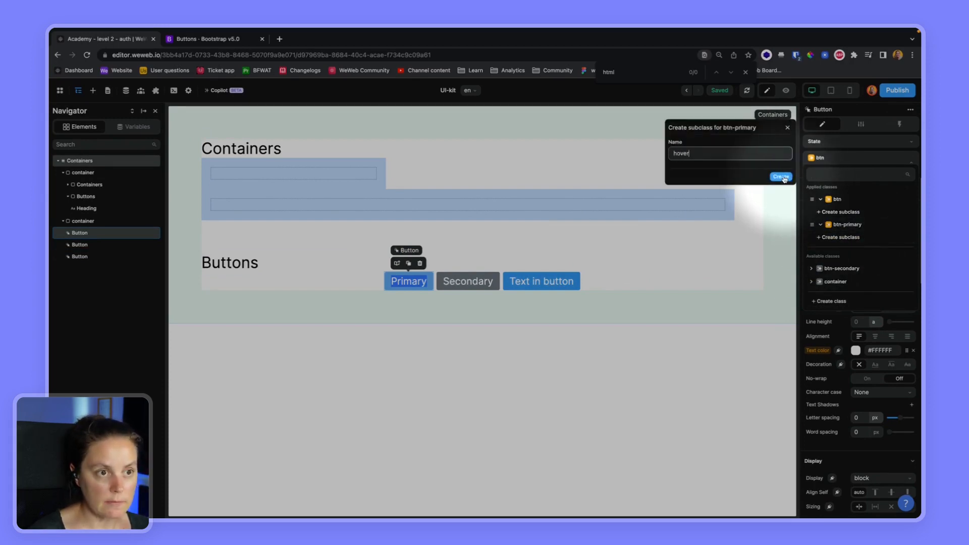
click(781, 178)
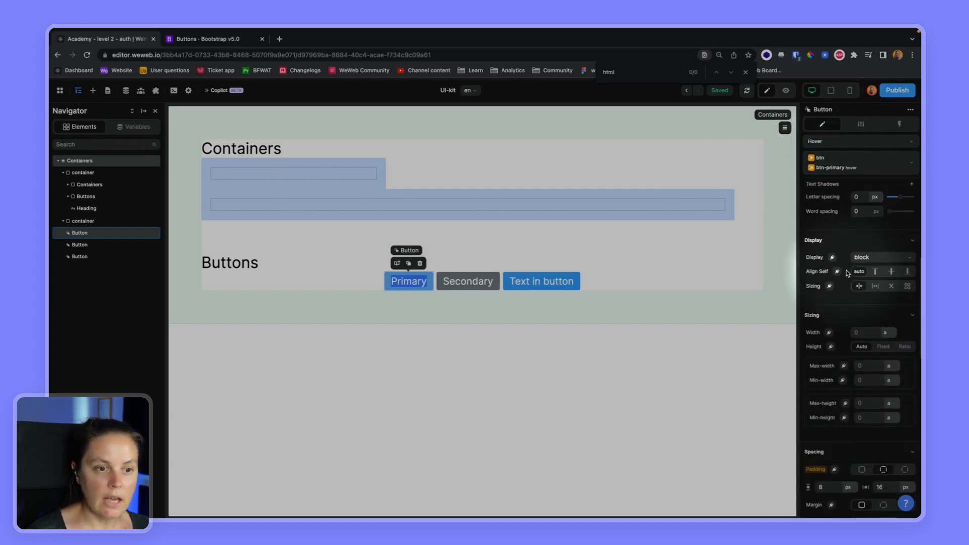
Give the hover subclass a background colour and test hovering Primary in preview
click(855, 322)
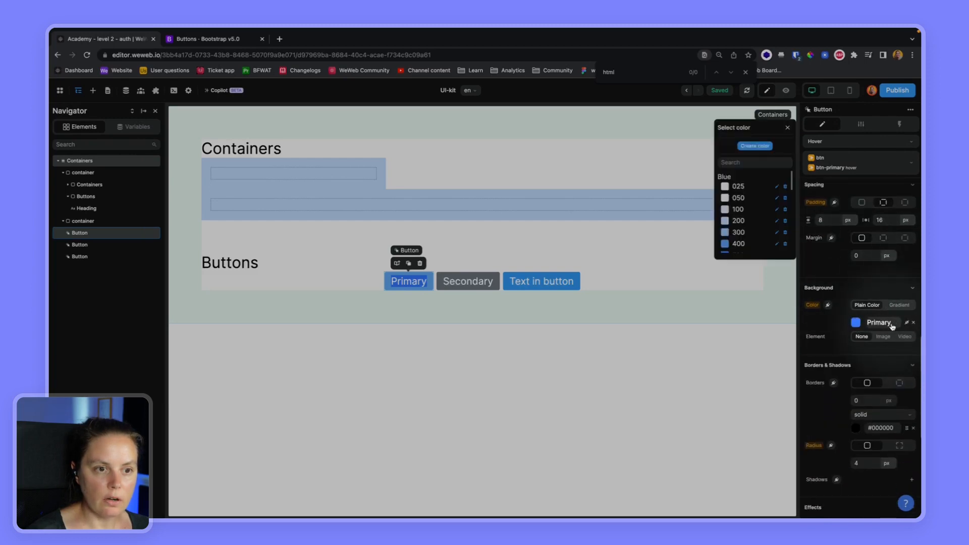
text(hove)
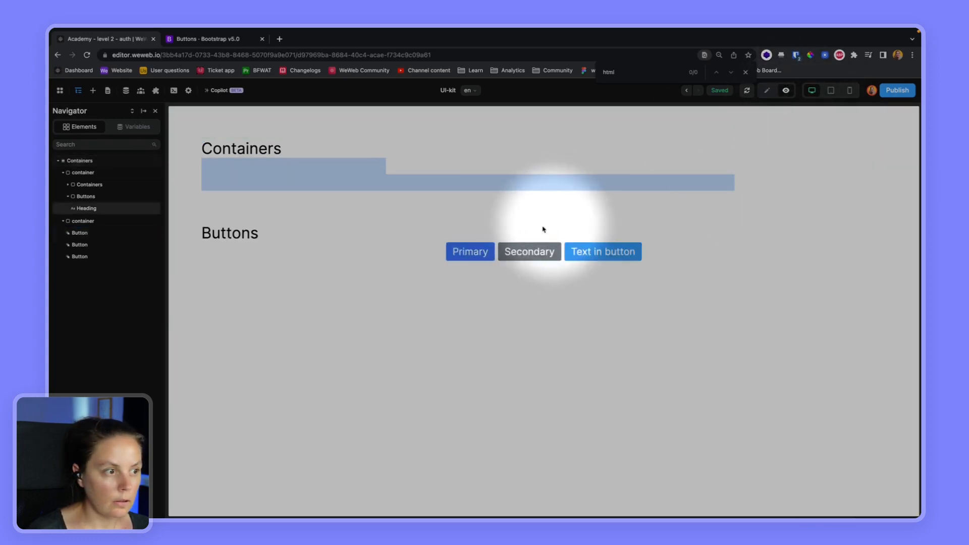
click(469, 251)
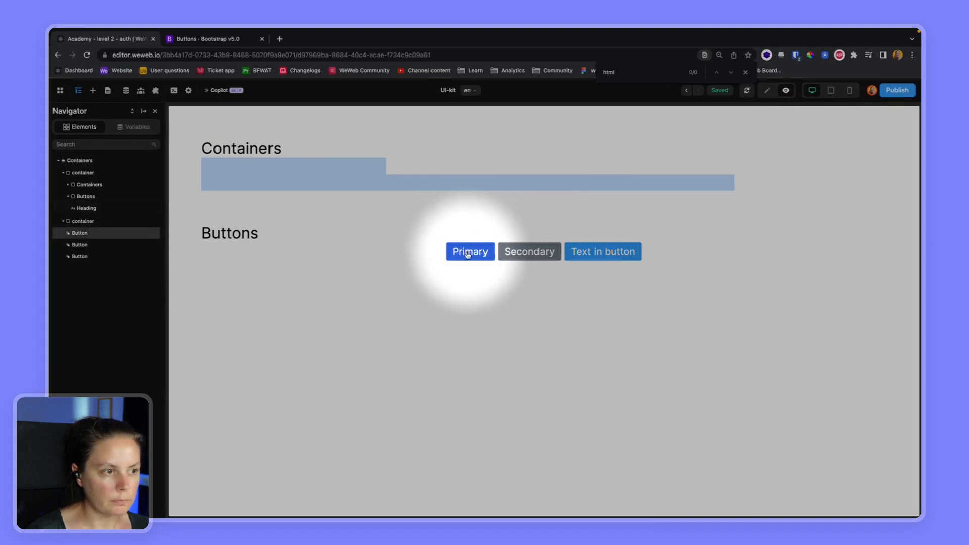
click(602, 250)
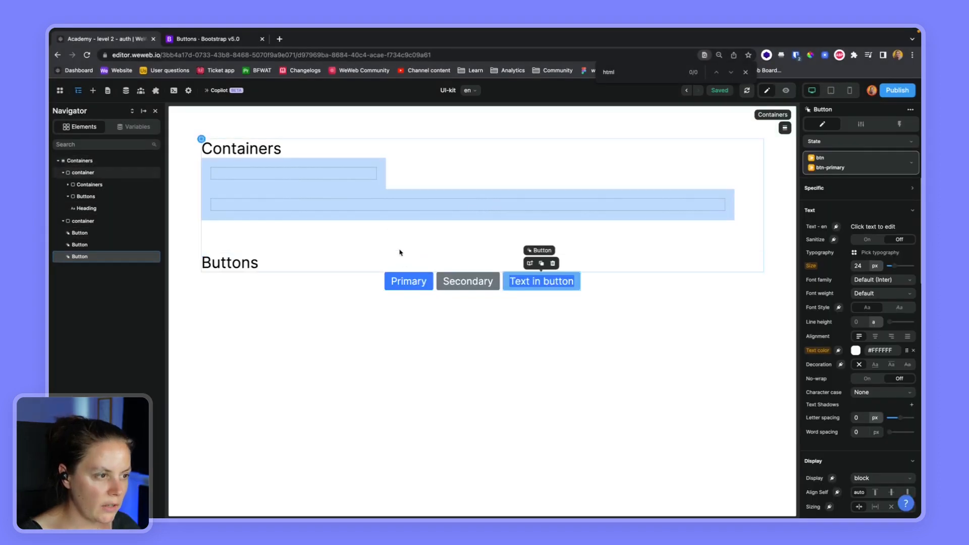
Switch the Primary button to its Hover state and inspect its applied classes
click(407, 281)
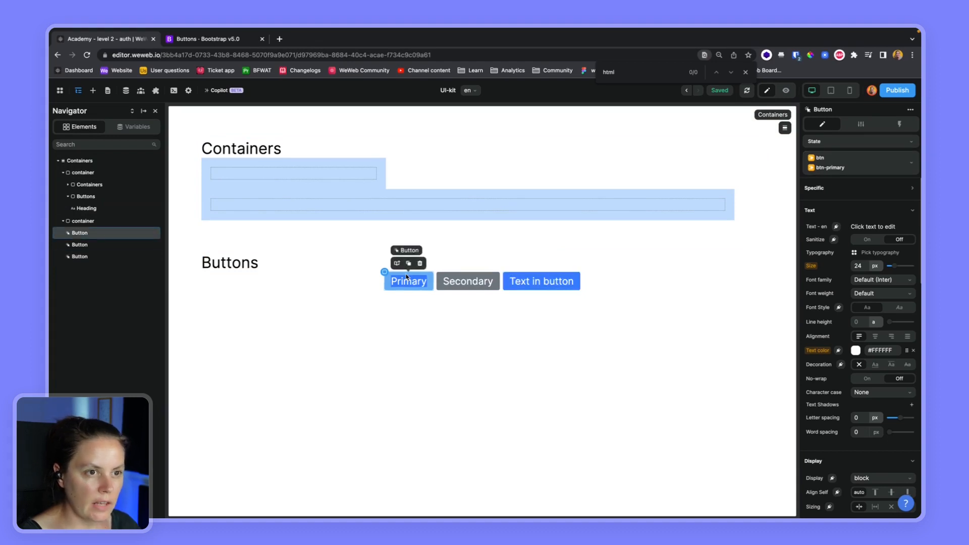
click(786, 90)
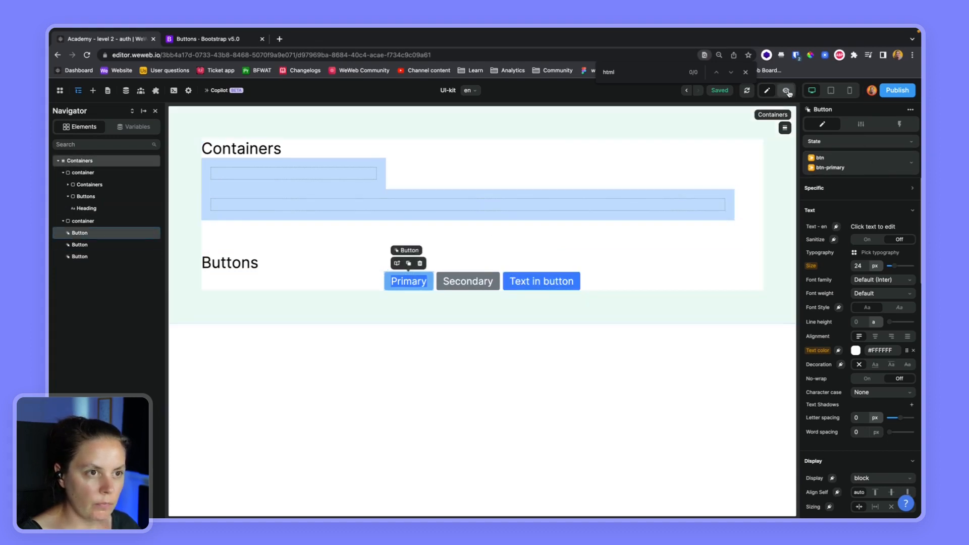
click(785, 90)
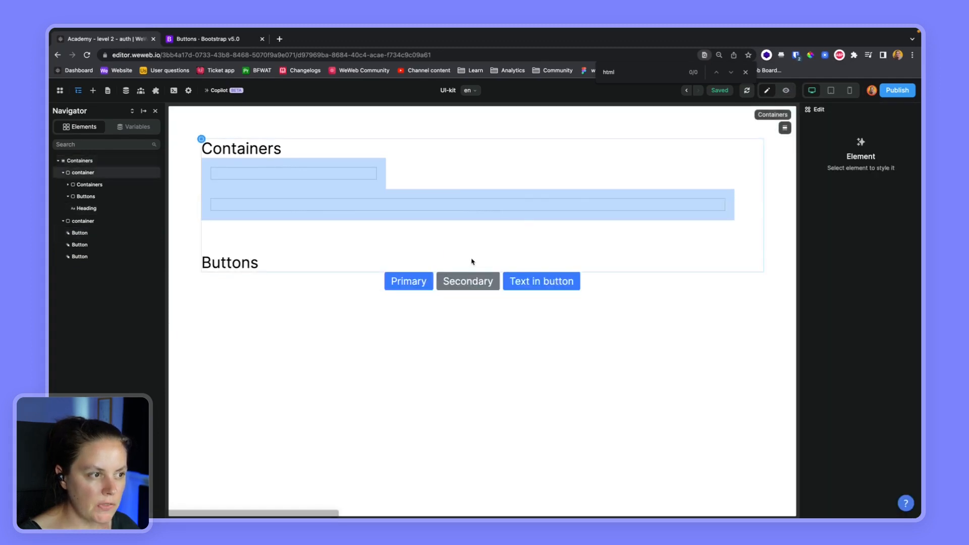
click(407, 281)
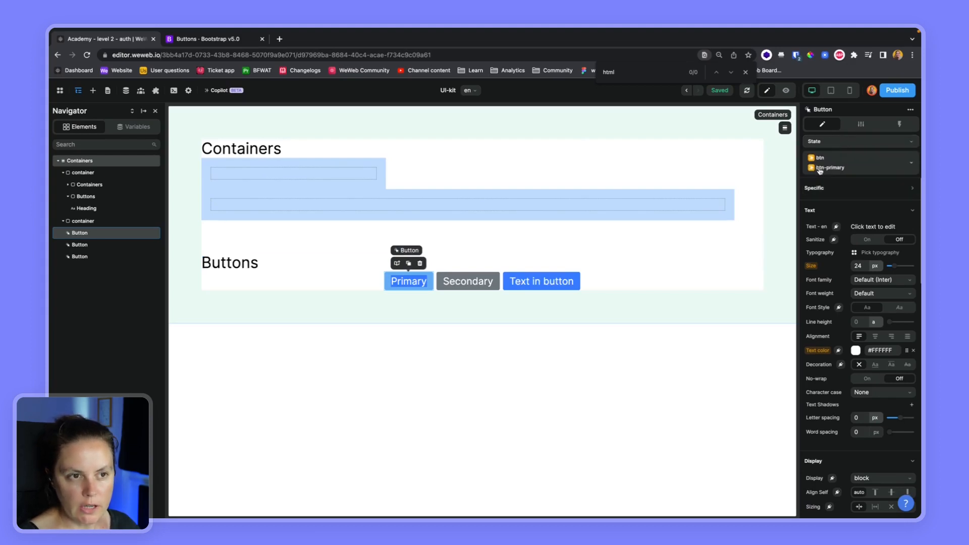
click(858, 141)
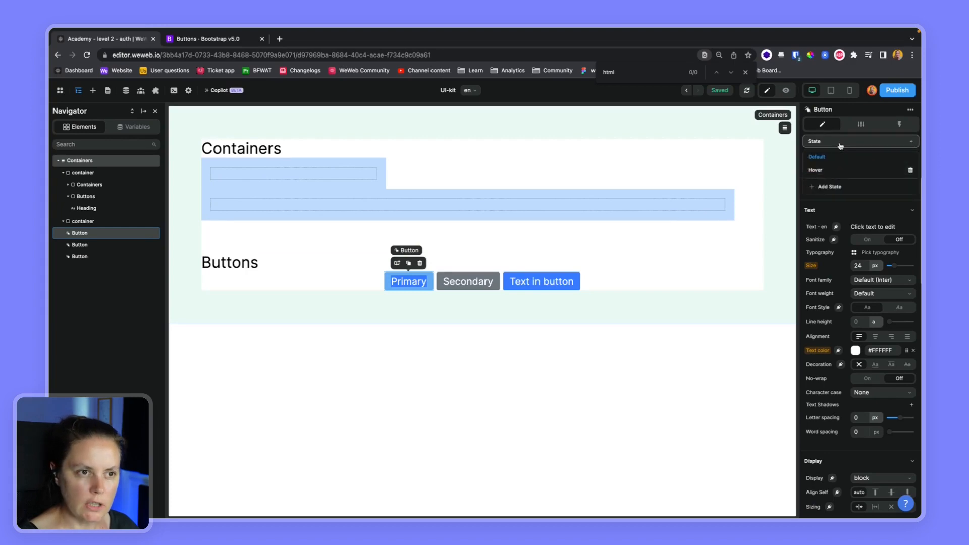
click(859, 141)
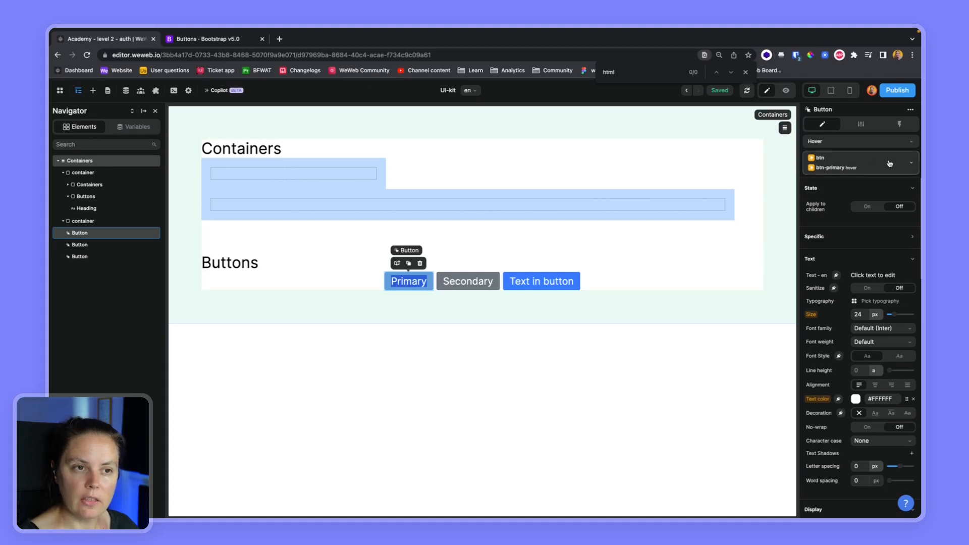
click(909, 164)
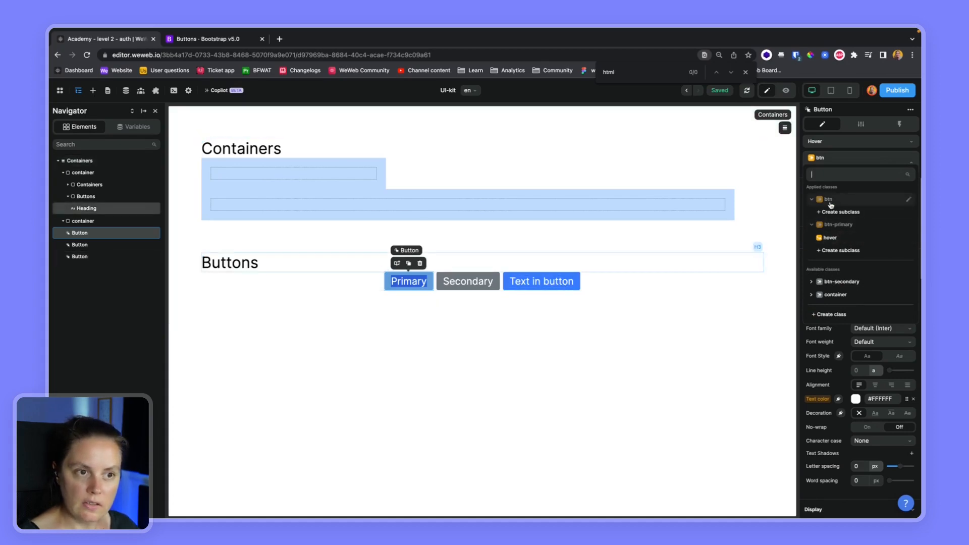
Apply the Hover state to the third button and preview the page
click(540, 281)
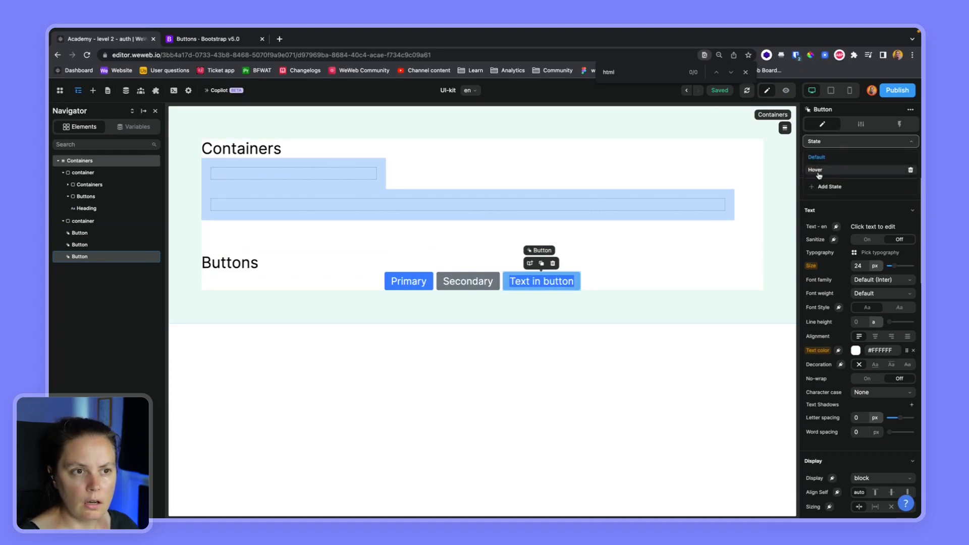
click(815, 170)
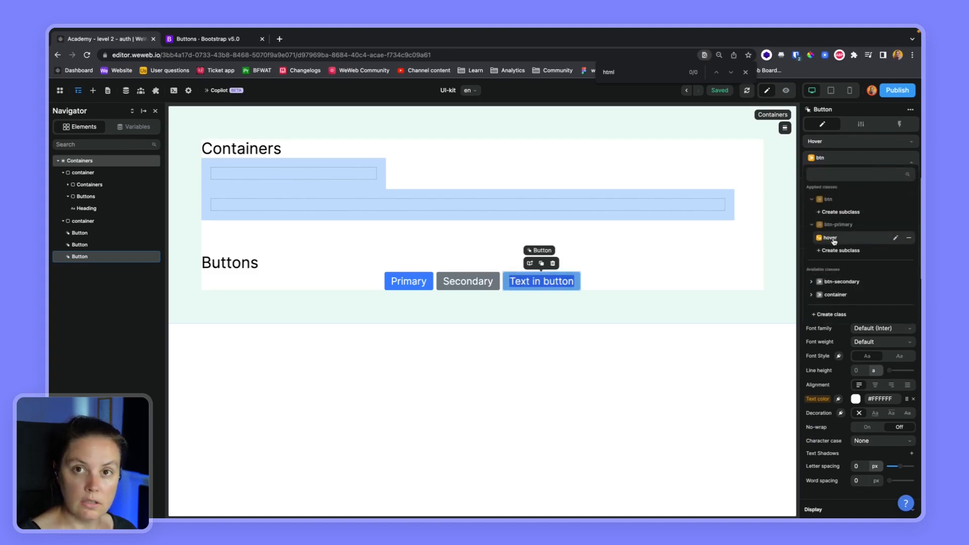
click(787, 90)
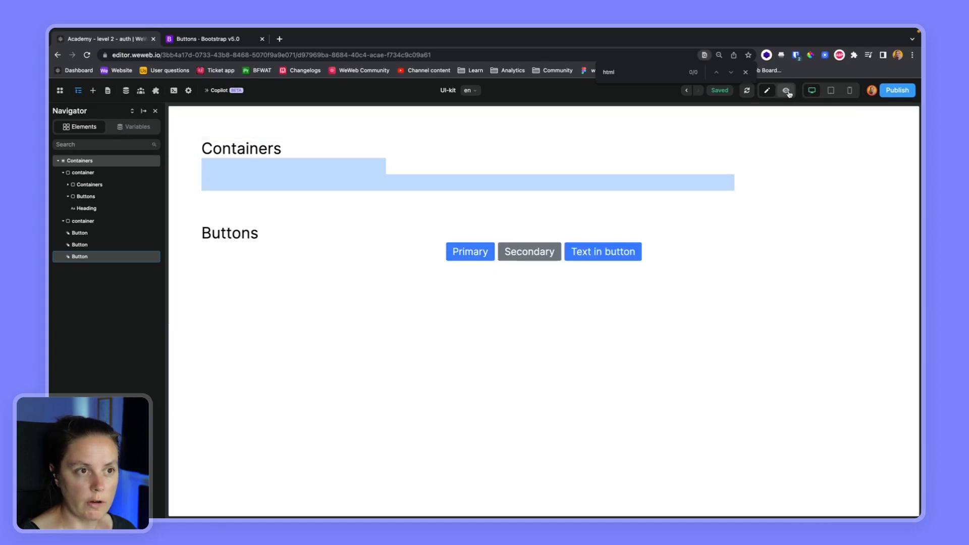